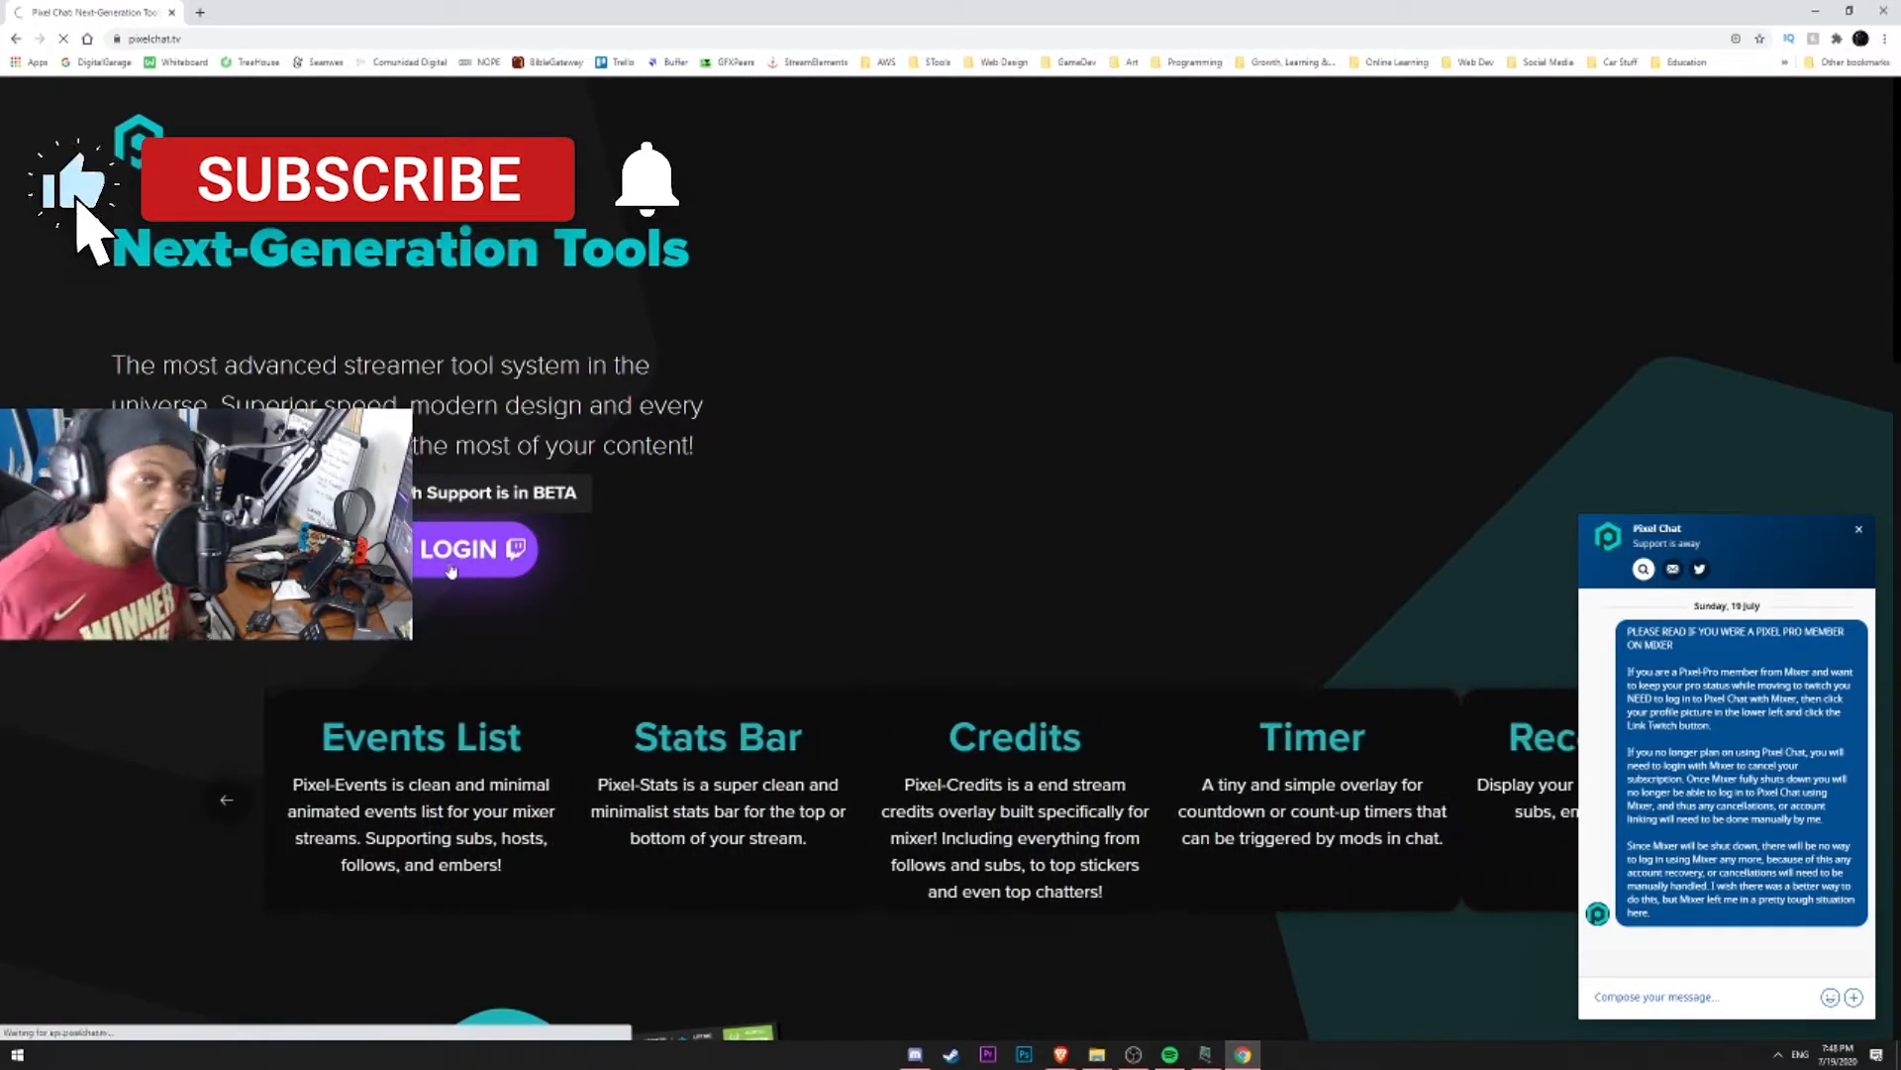
Duplicate the Now Playing overlay from the Overlays dashboard and enter the copy's settings editor.
click(464, 548)
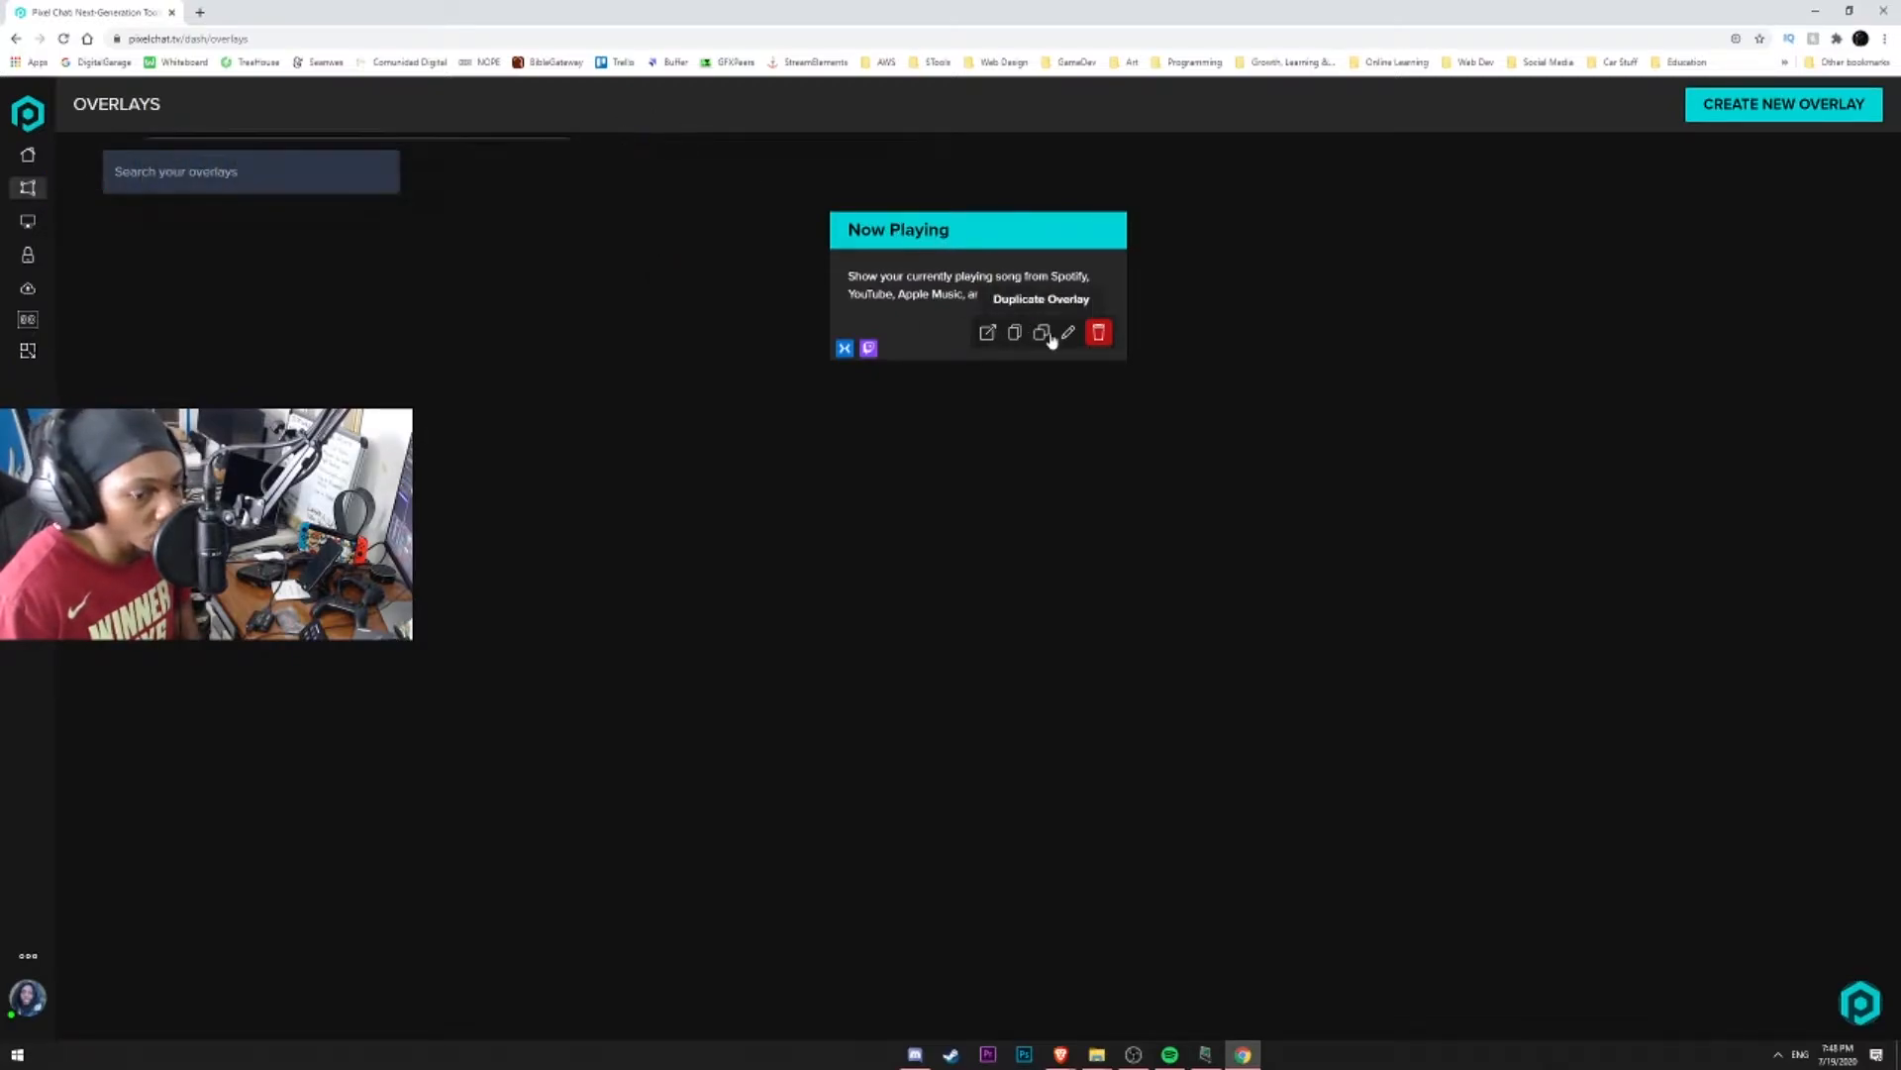
click(1782, 105)
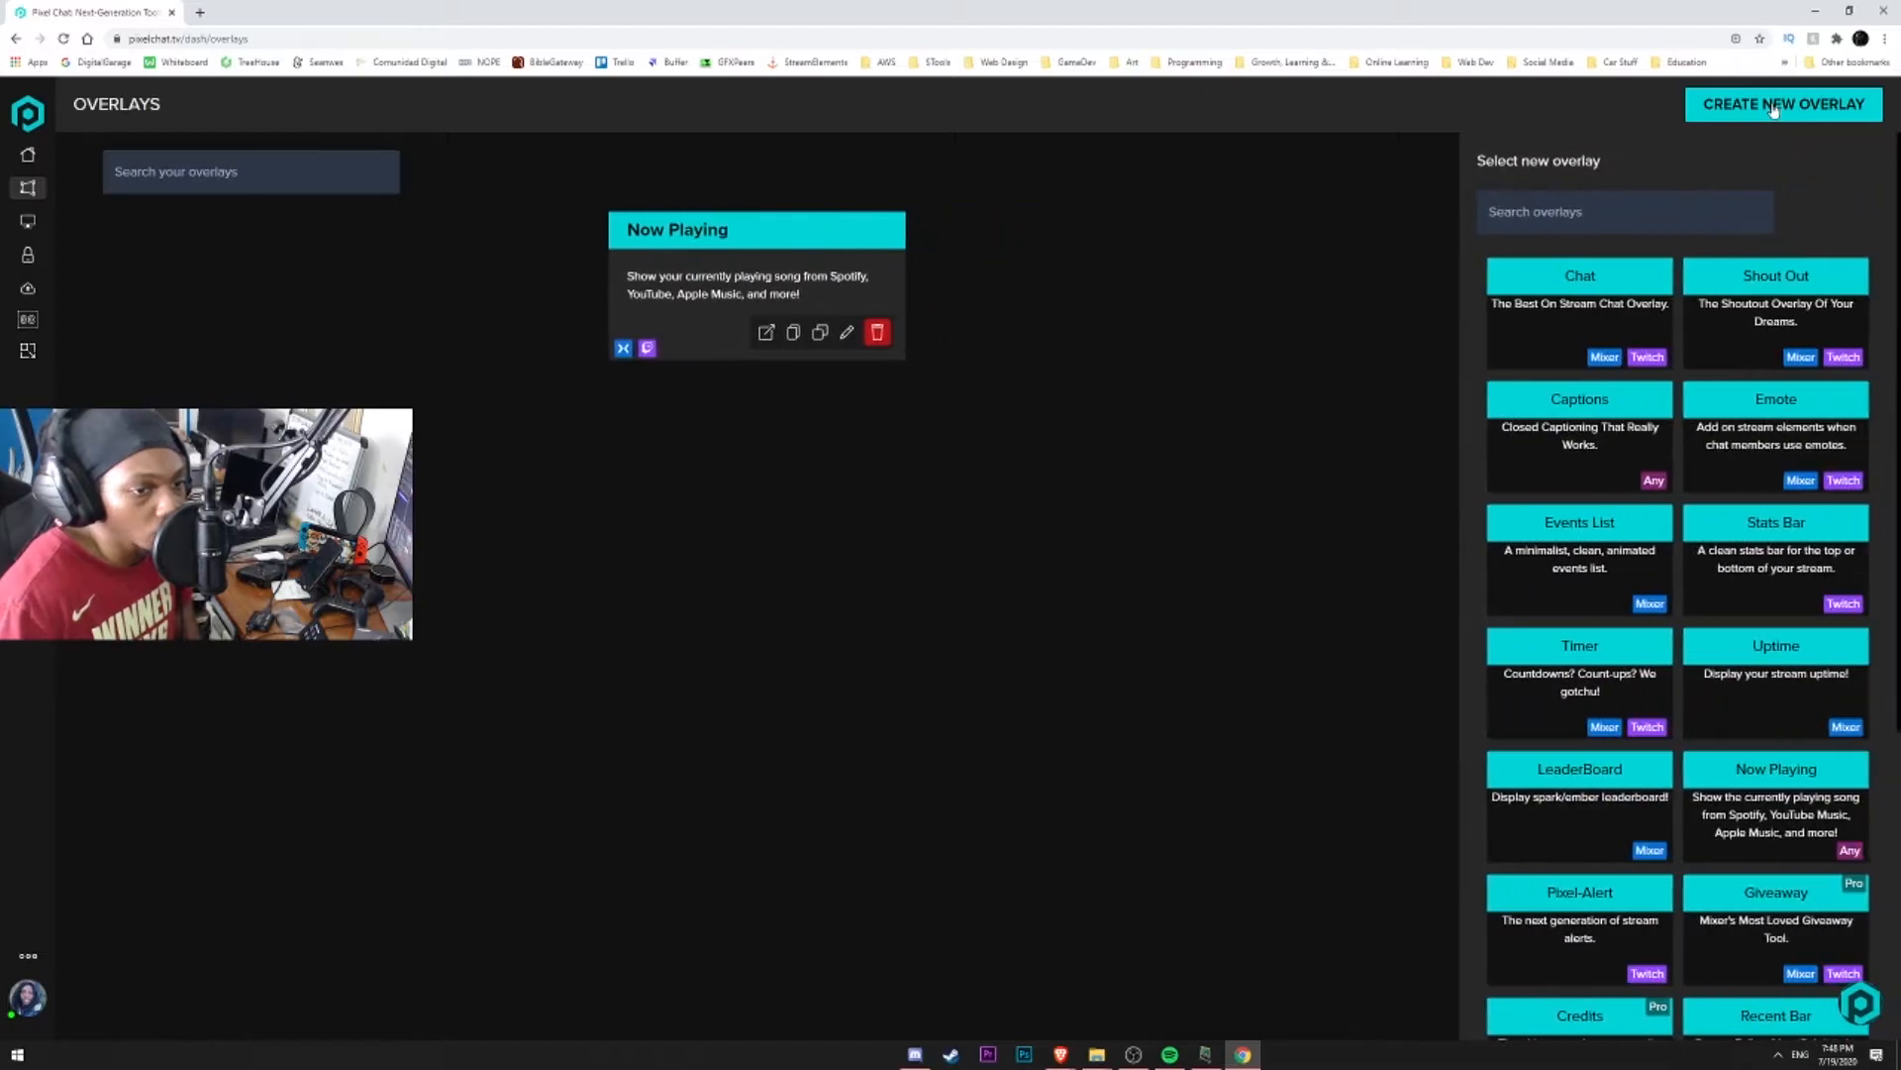
mouse_move(1770, 812)
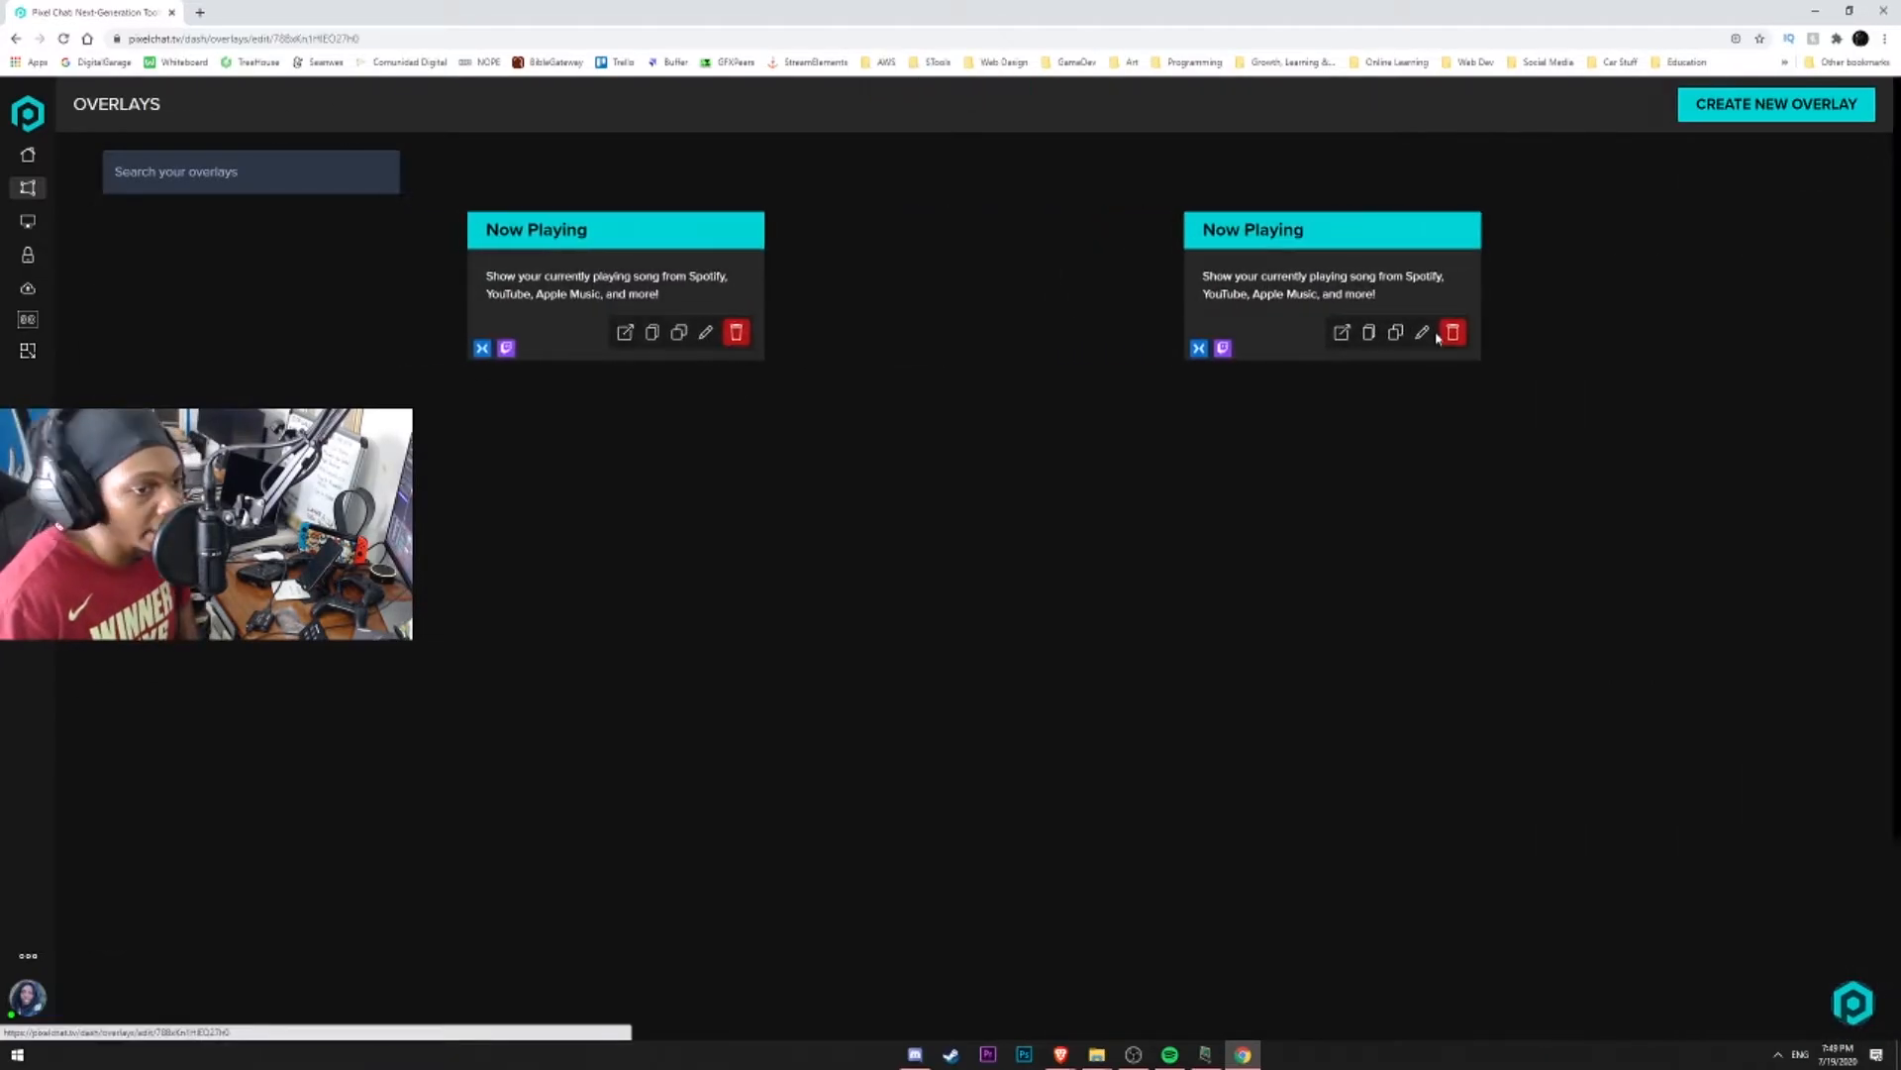
click(707, 333)
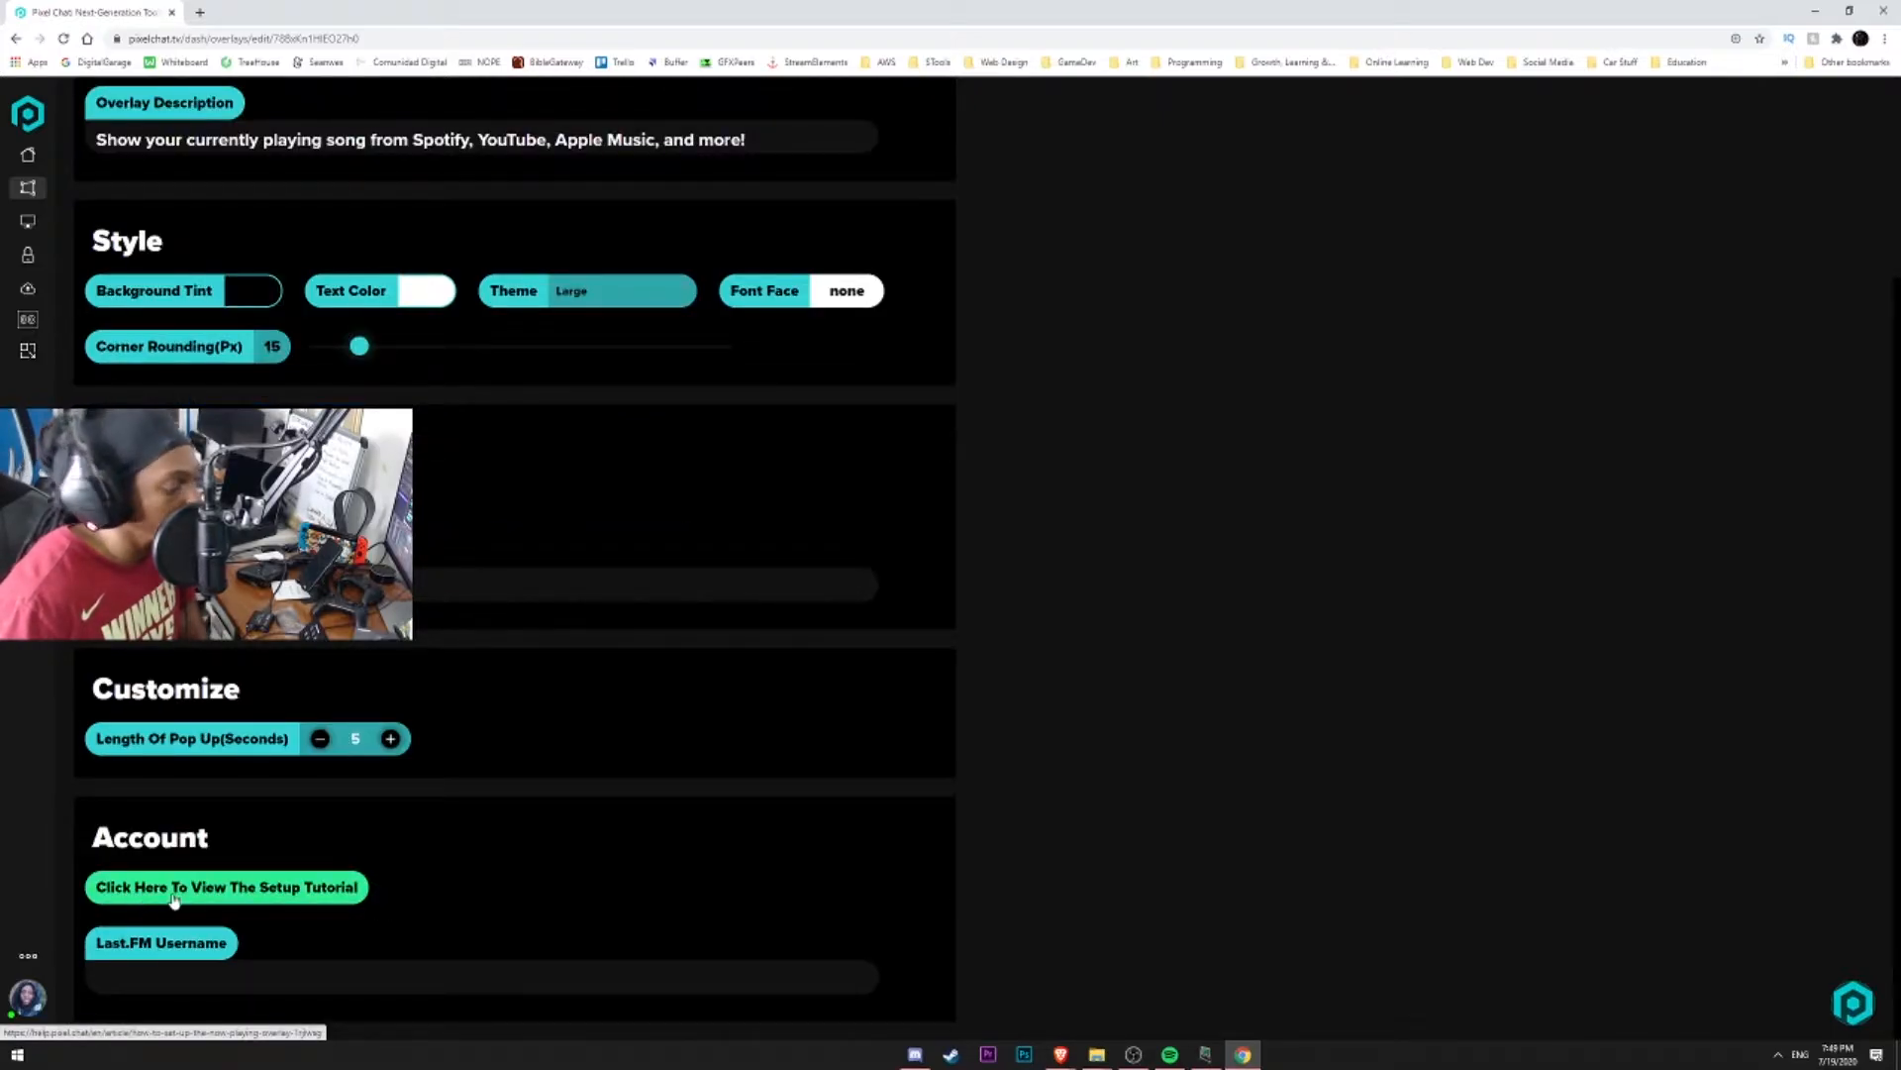
Read the Now Playing setup tutorial article in the Pixel Chat Help Center.
click(226, 887)
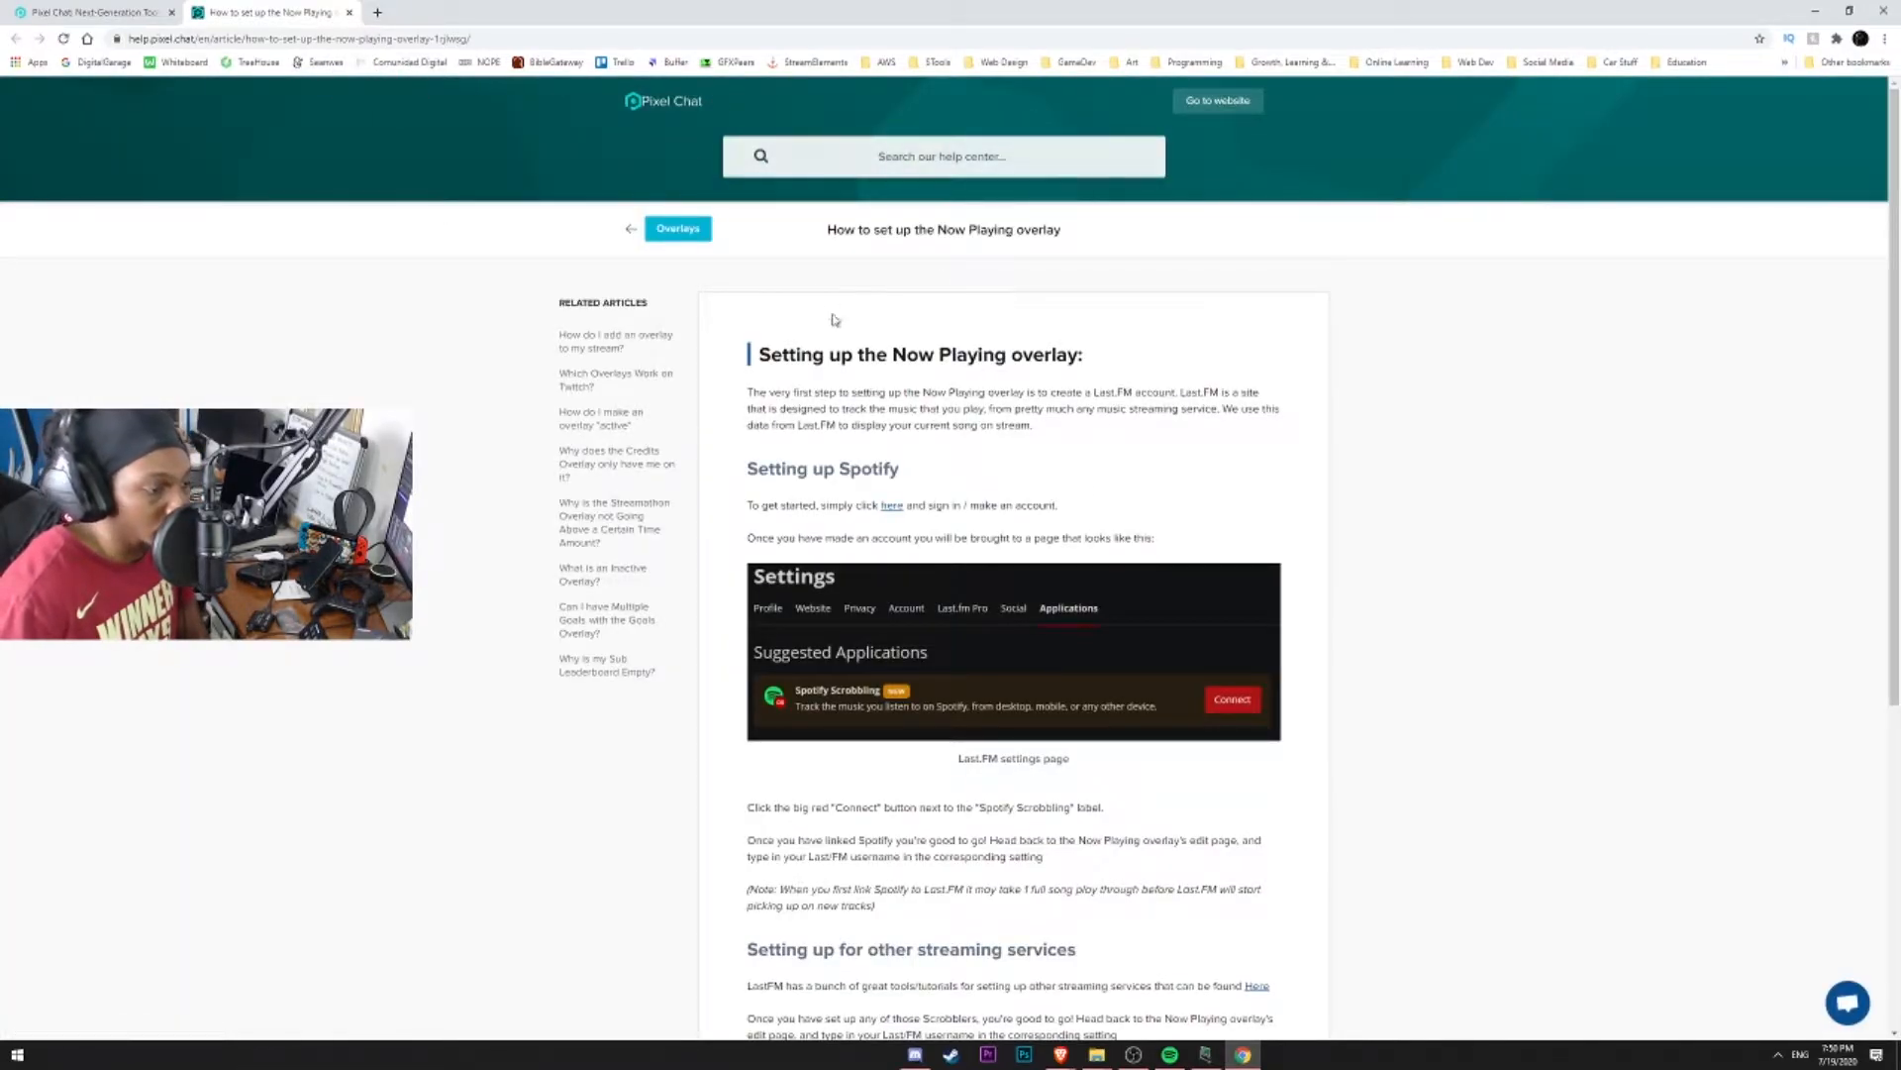
scroll(down, 3)
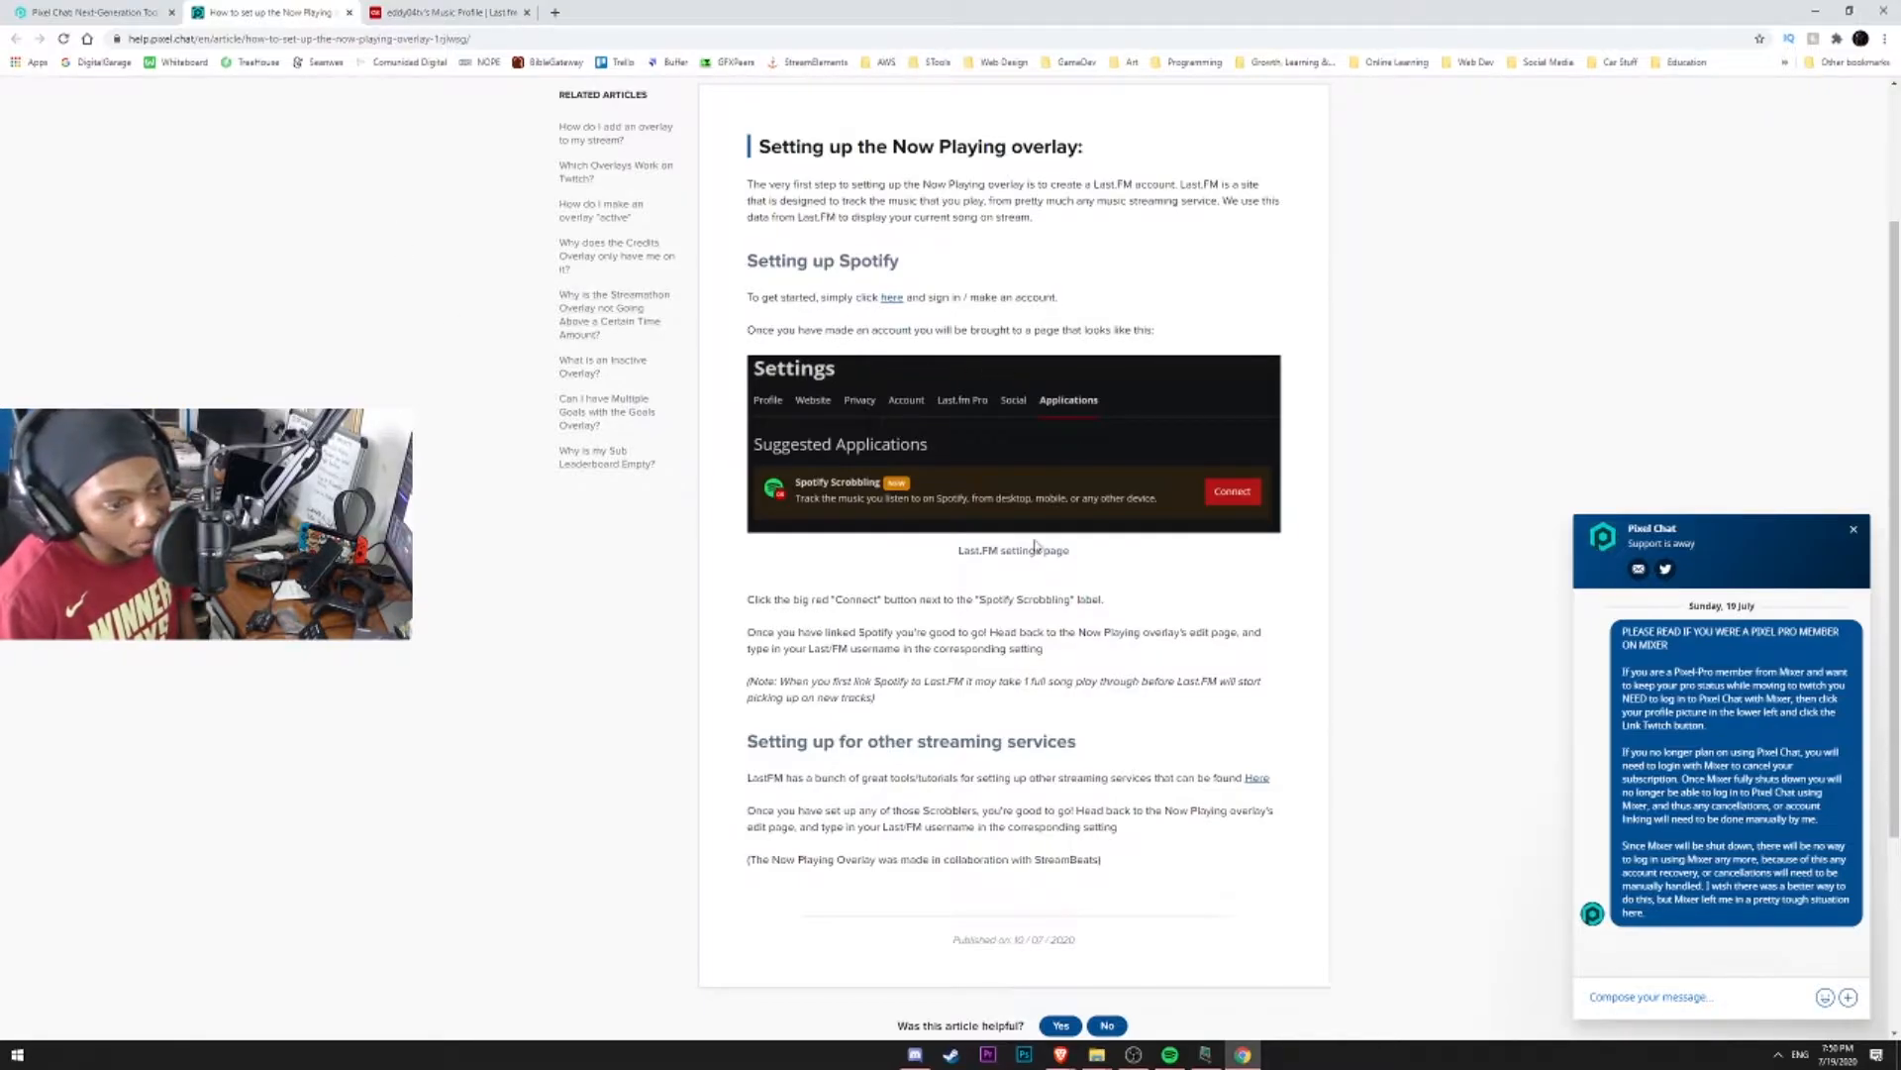
mouse_move(830, 760)
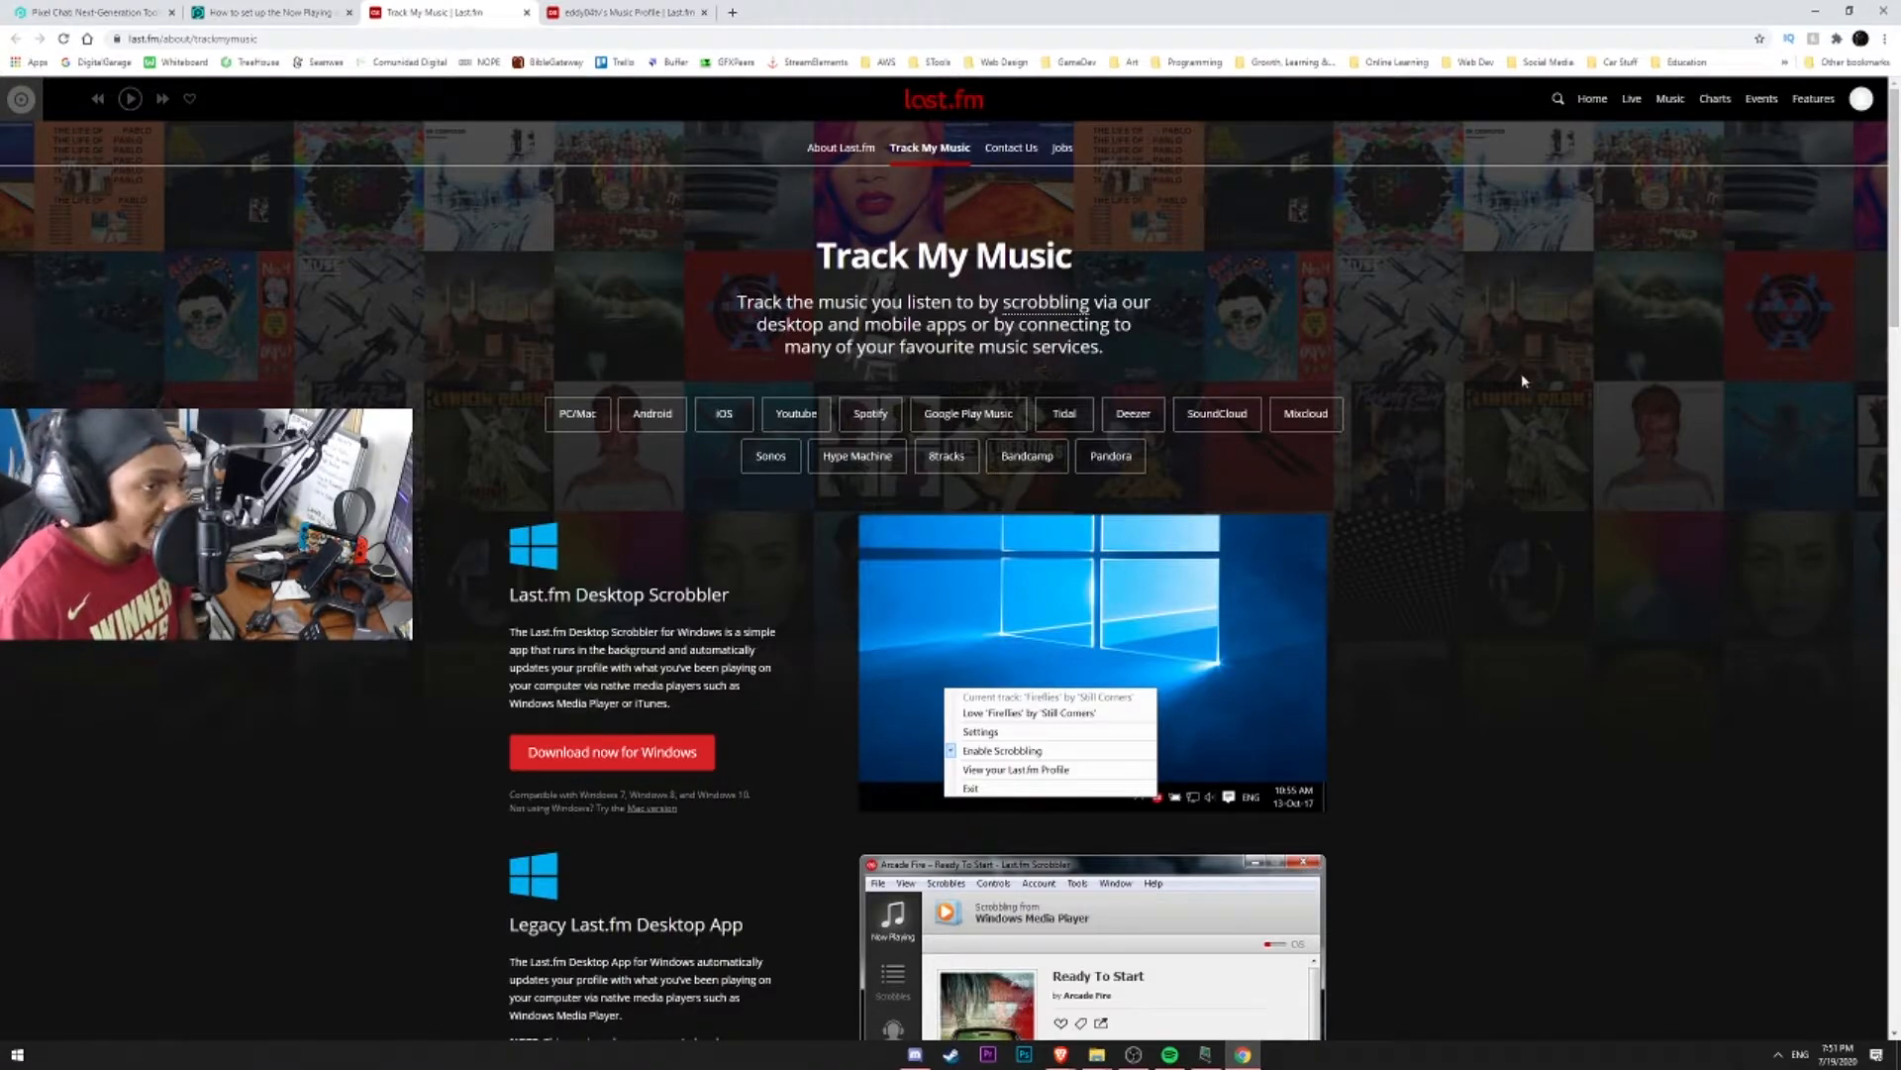
scroll(down, 3)
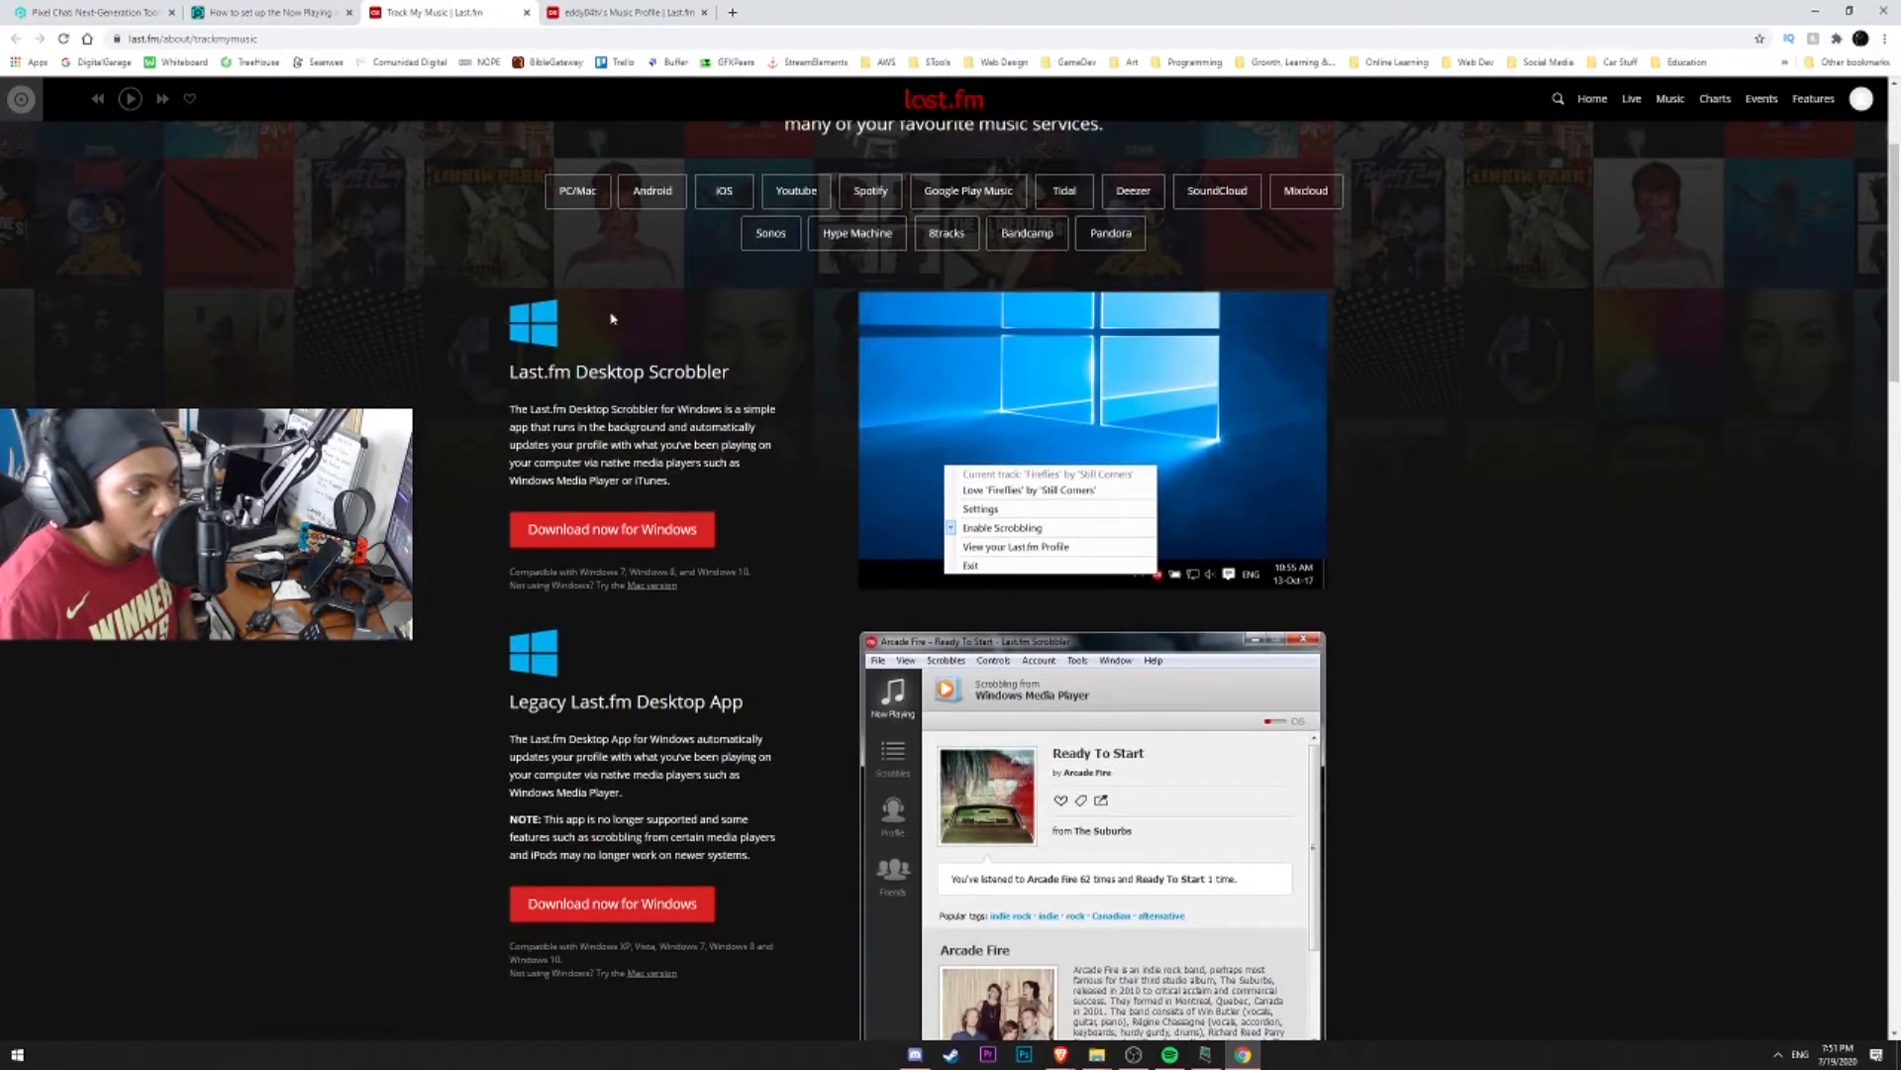
mouse_move(630, 398)
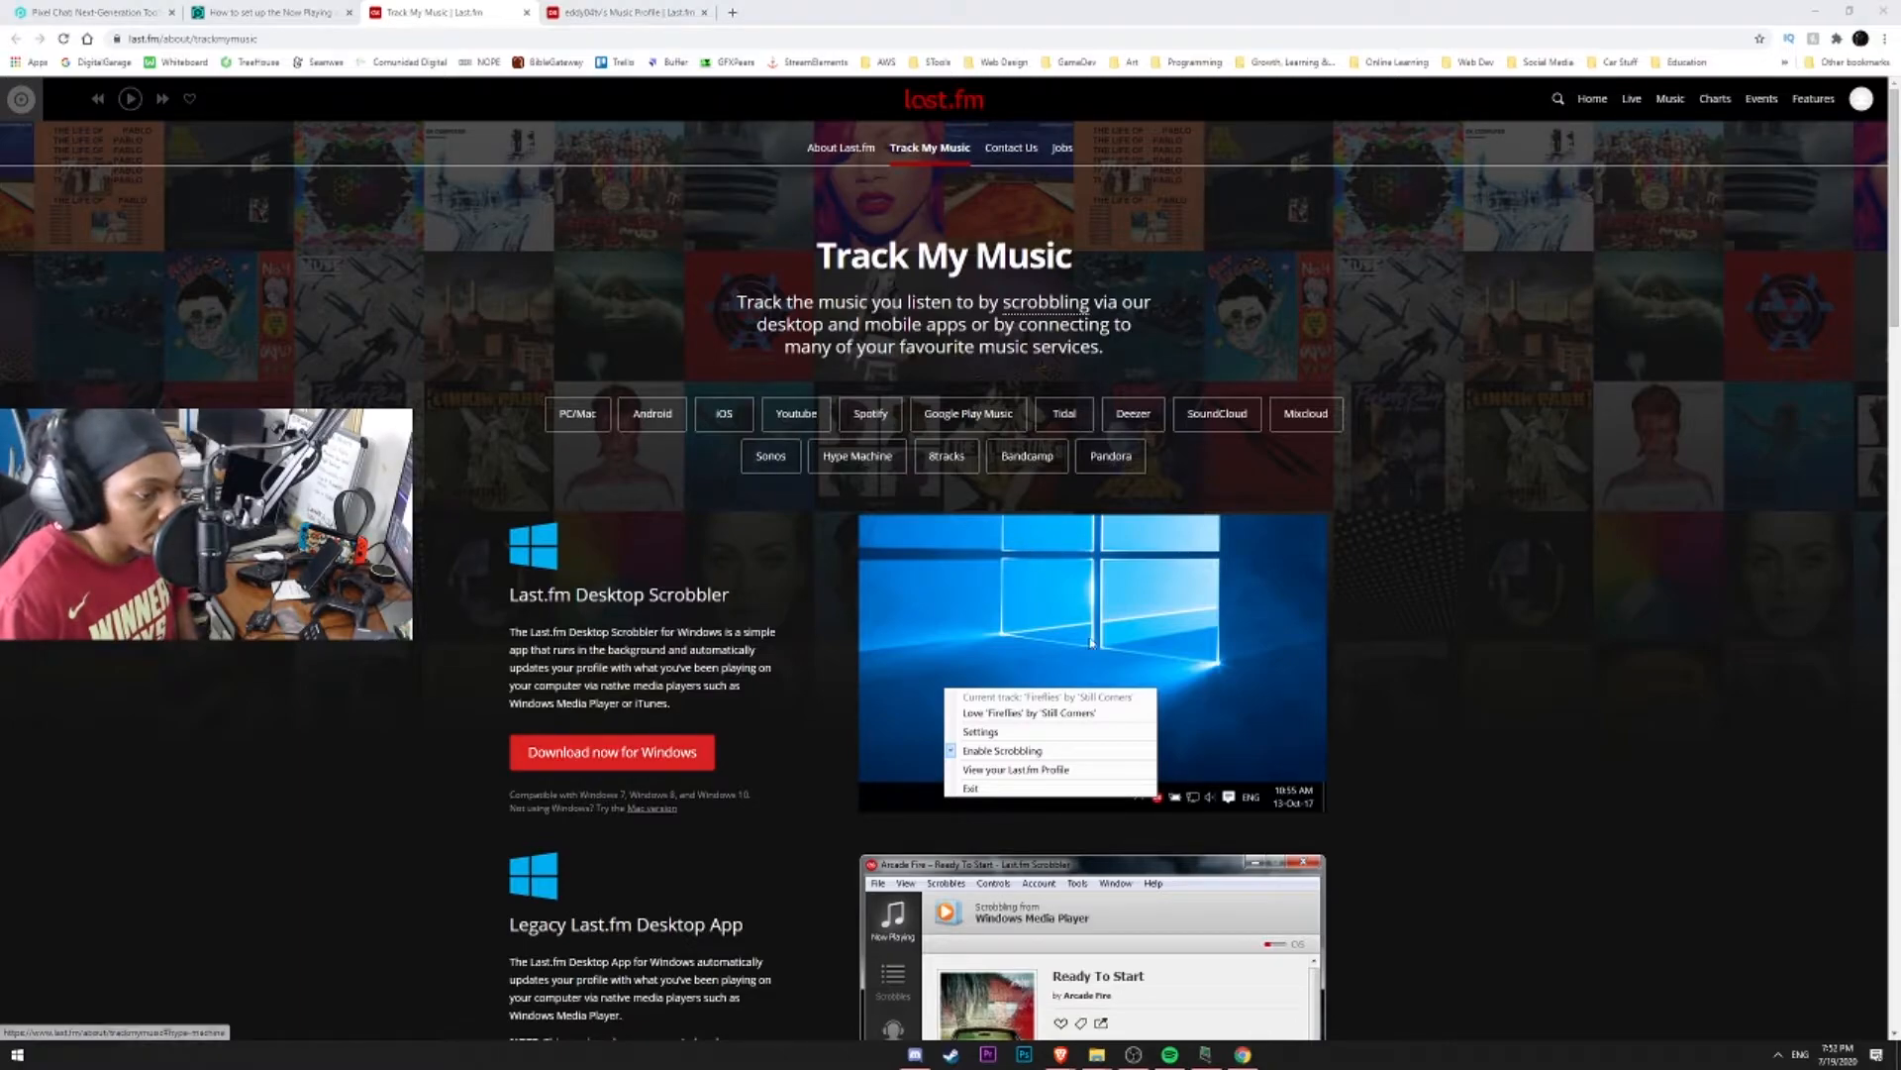
Run Last.fm_Scrobbler msi from Downloads and advance through its setup wizard.
click(1095, 1051)
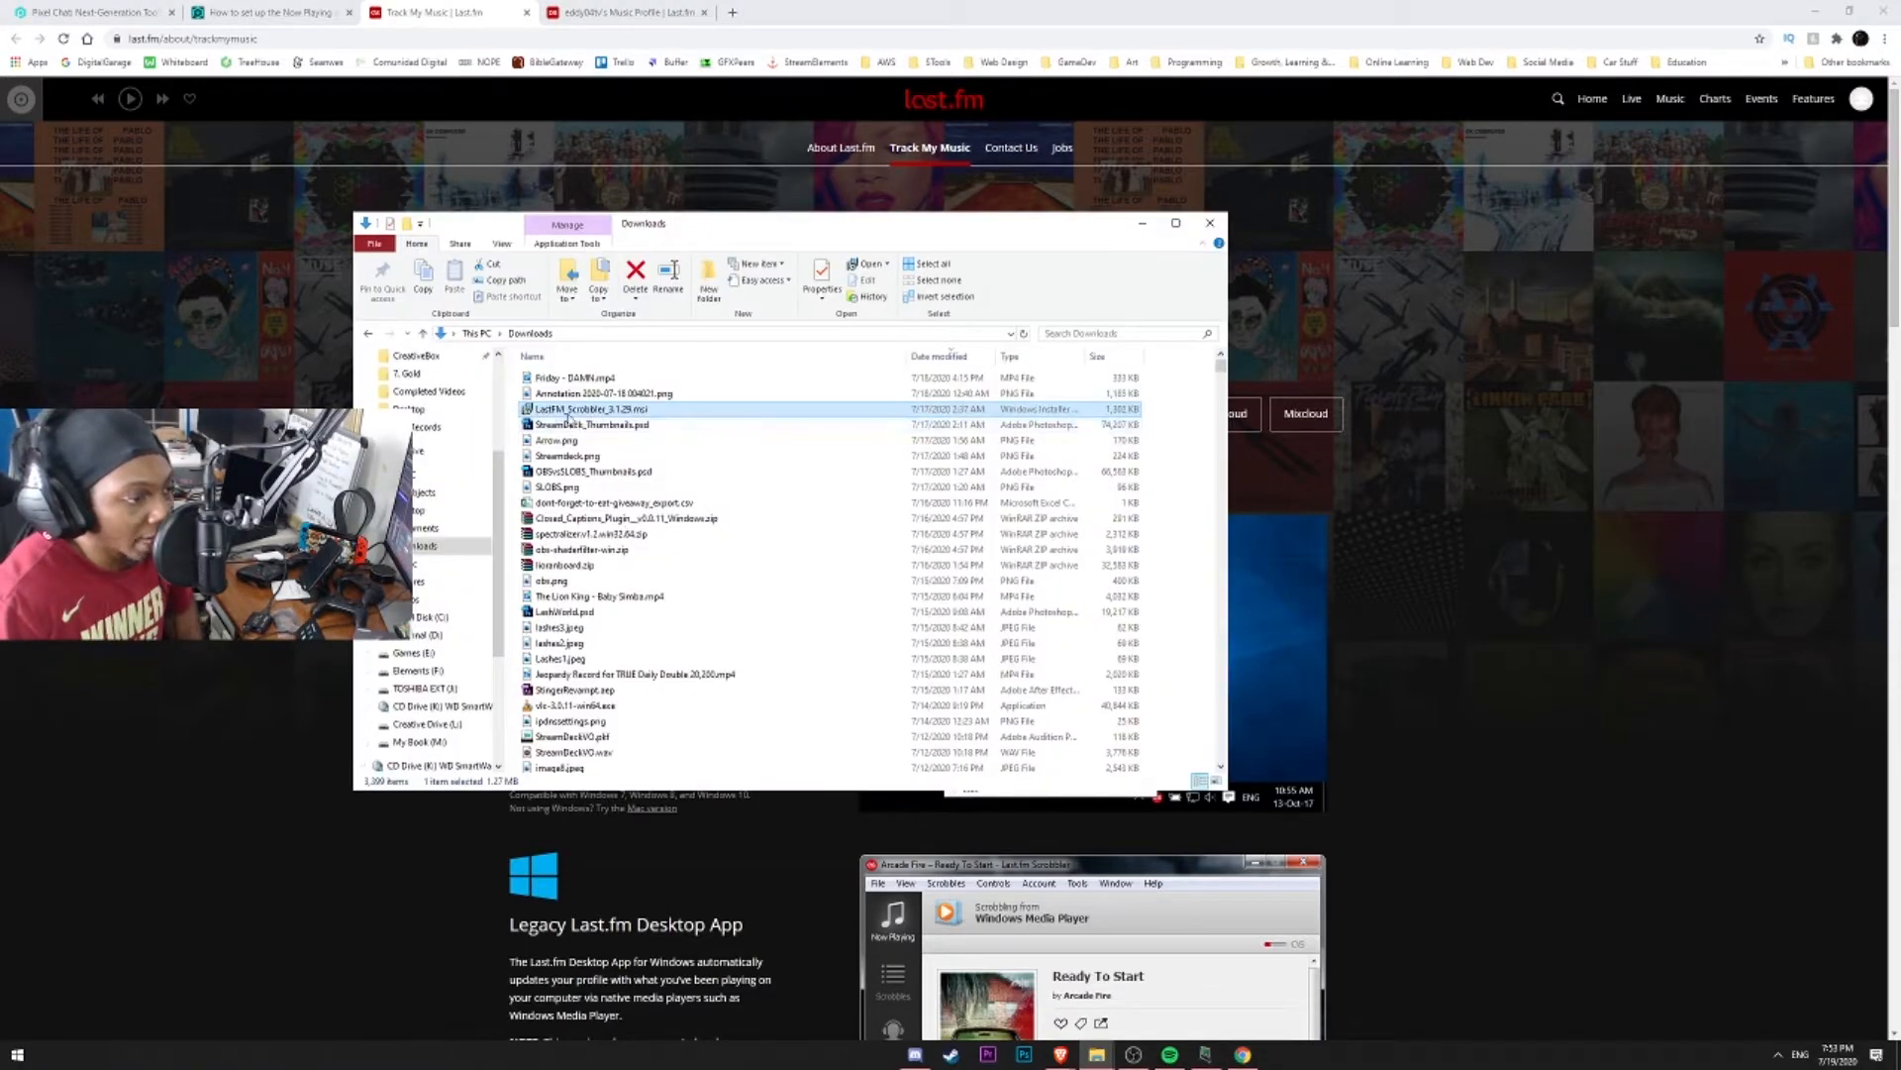
mouse_move(582, 408)
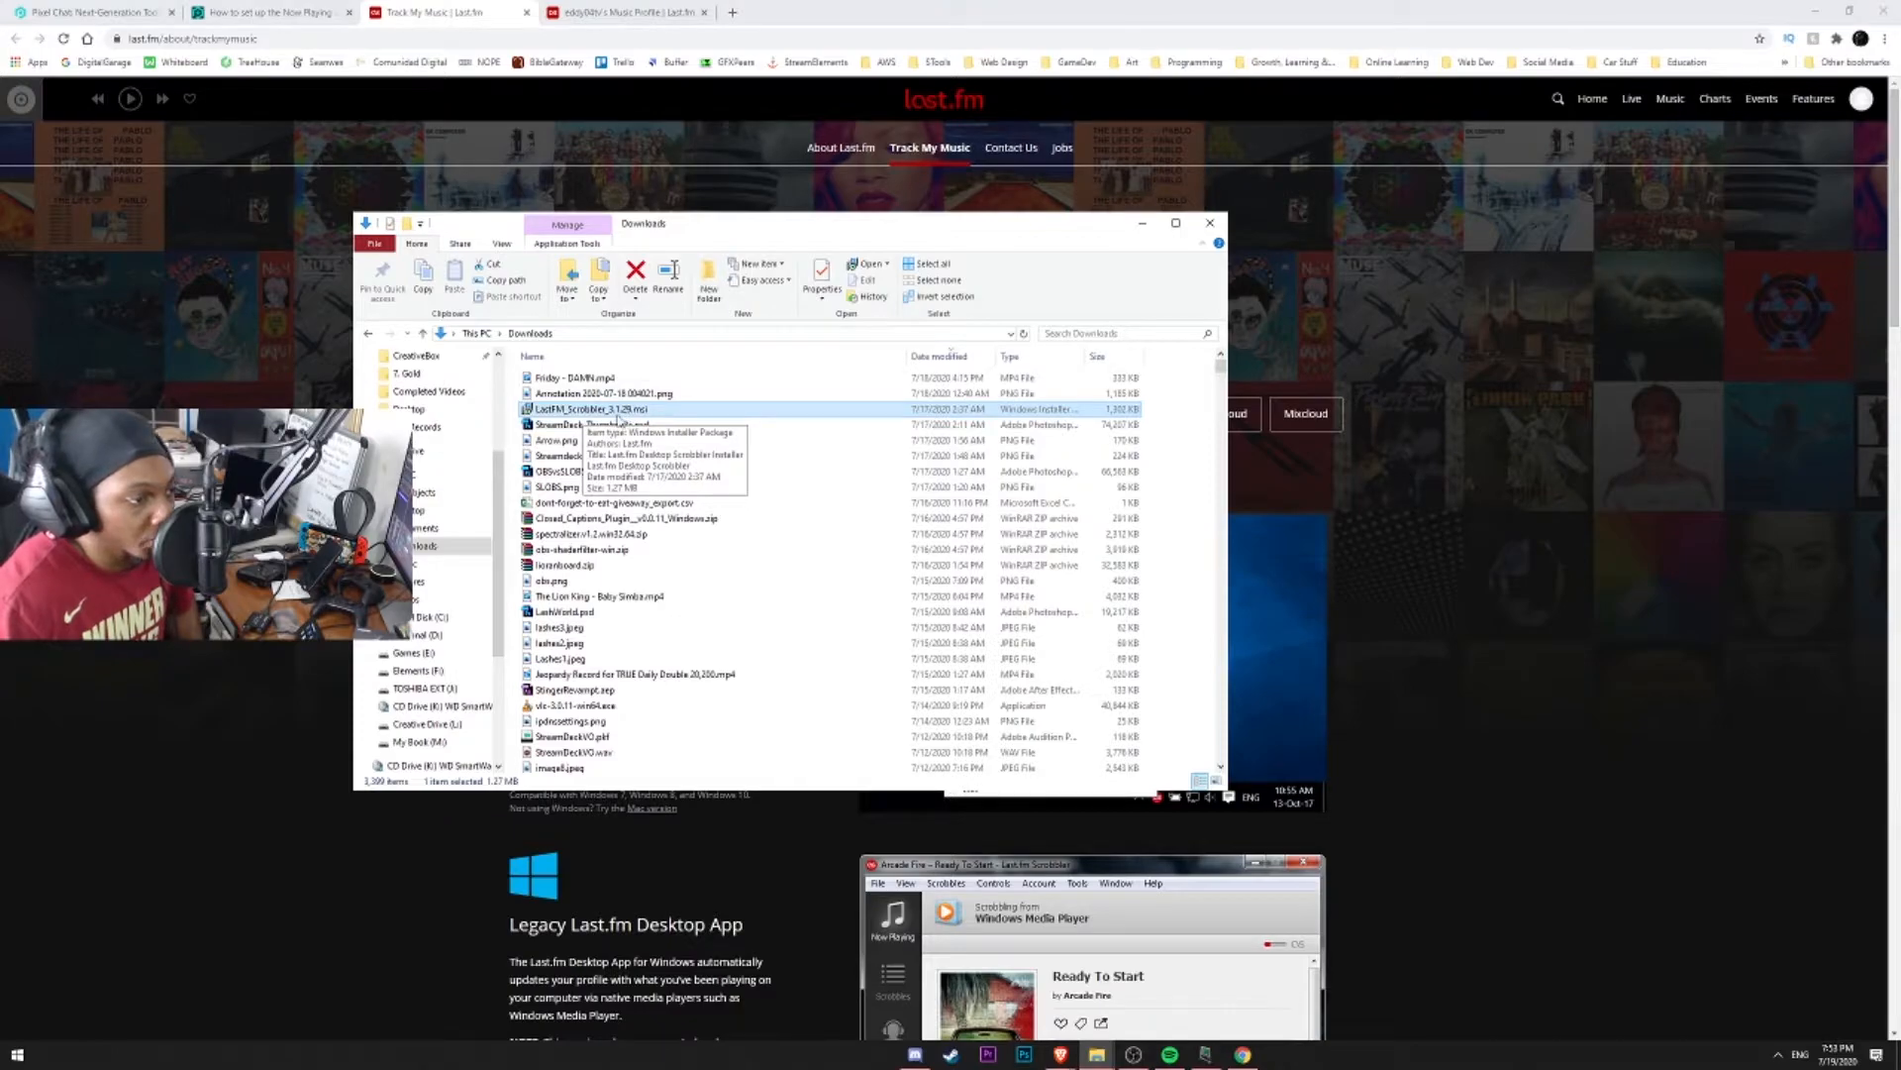
double_click(586, 408)
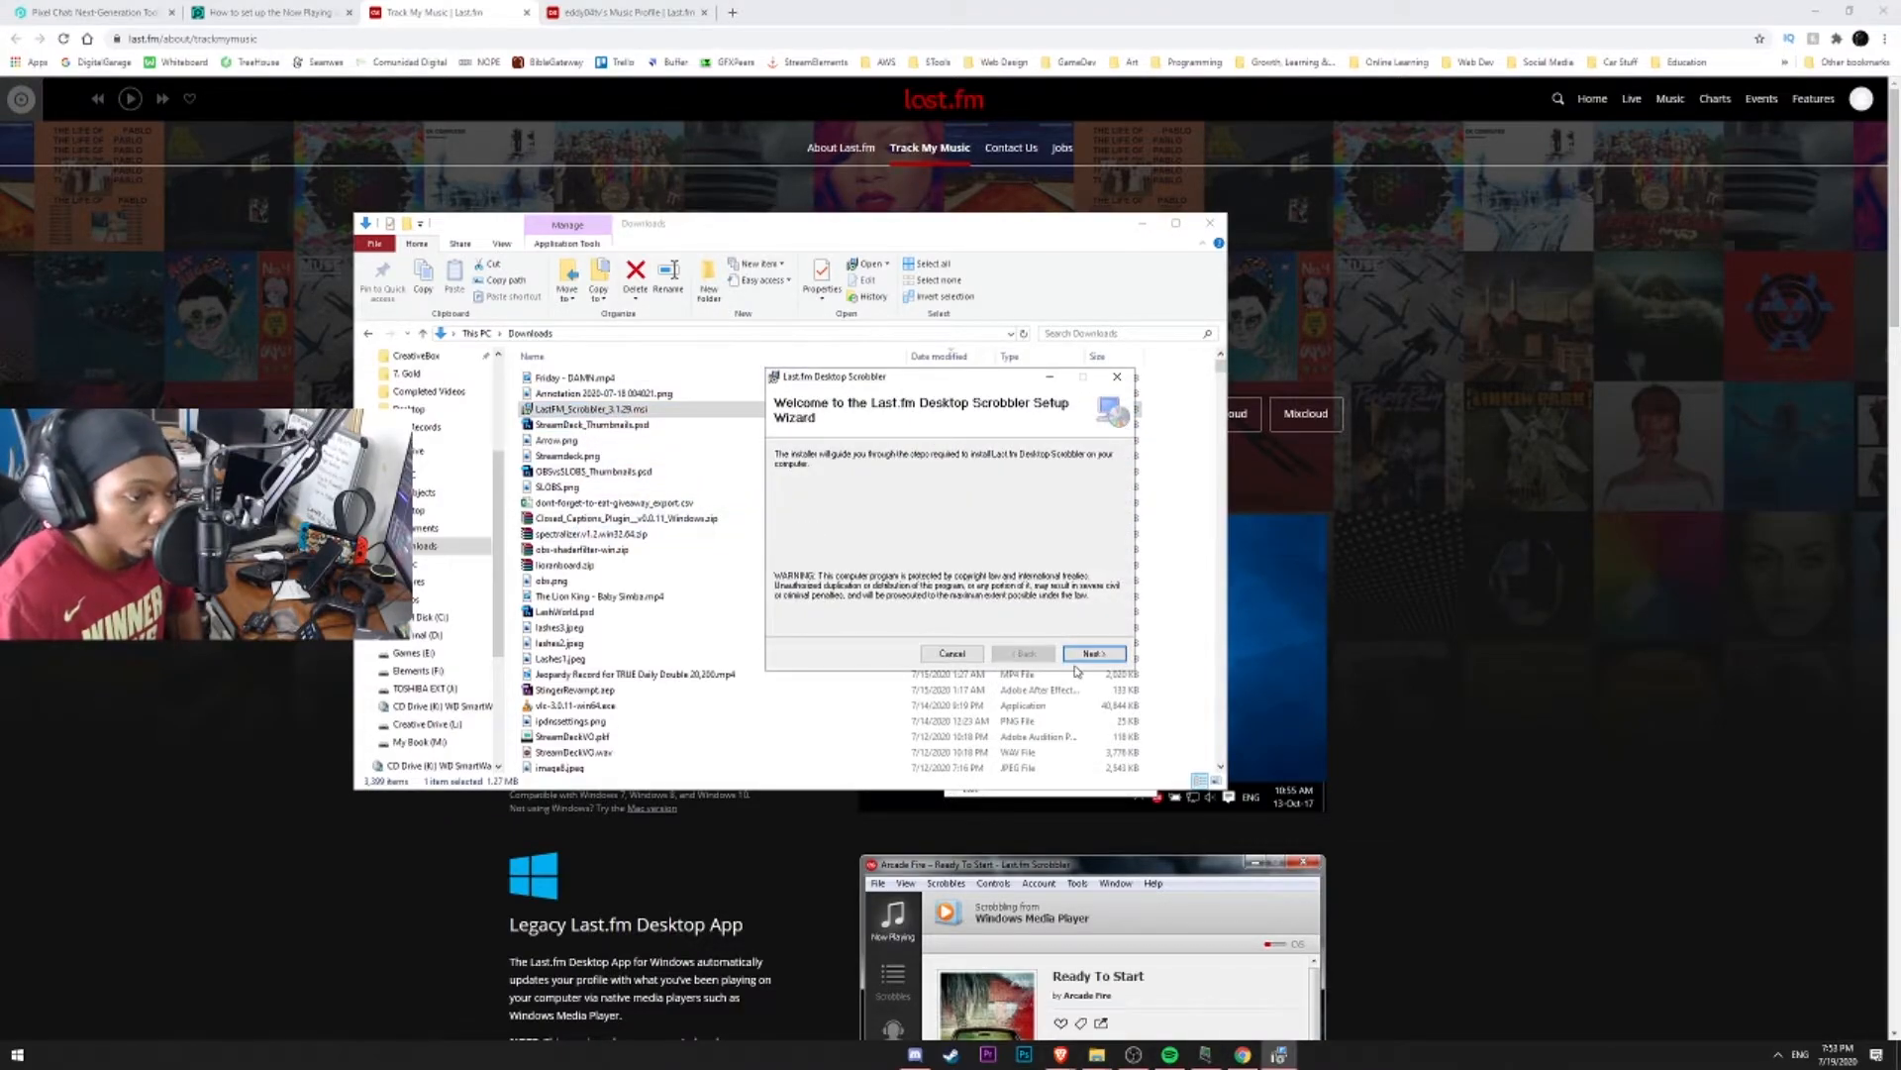
click(1093, 651)
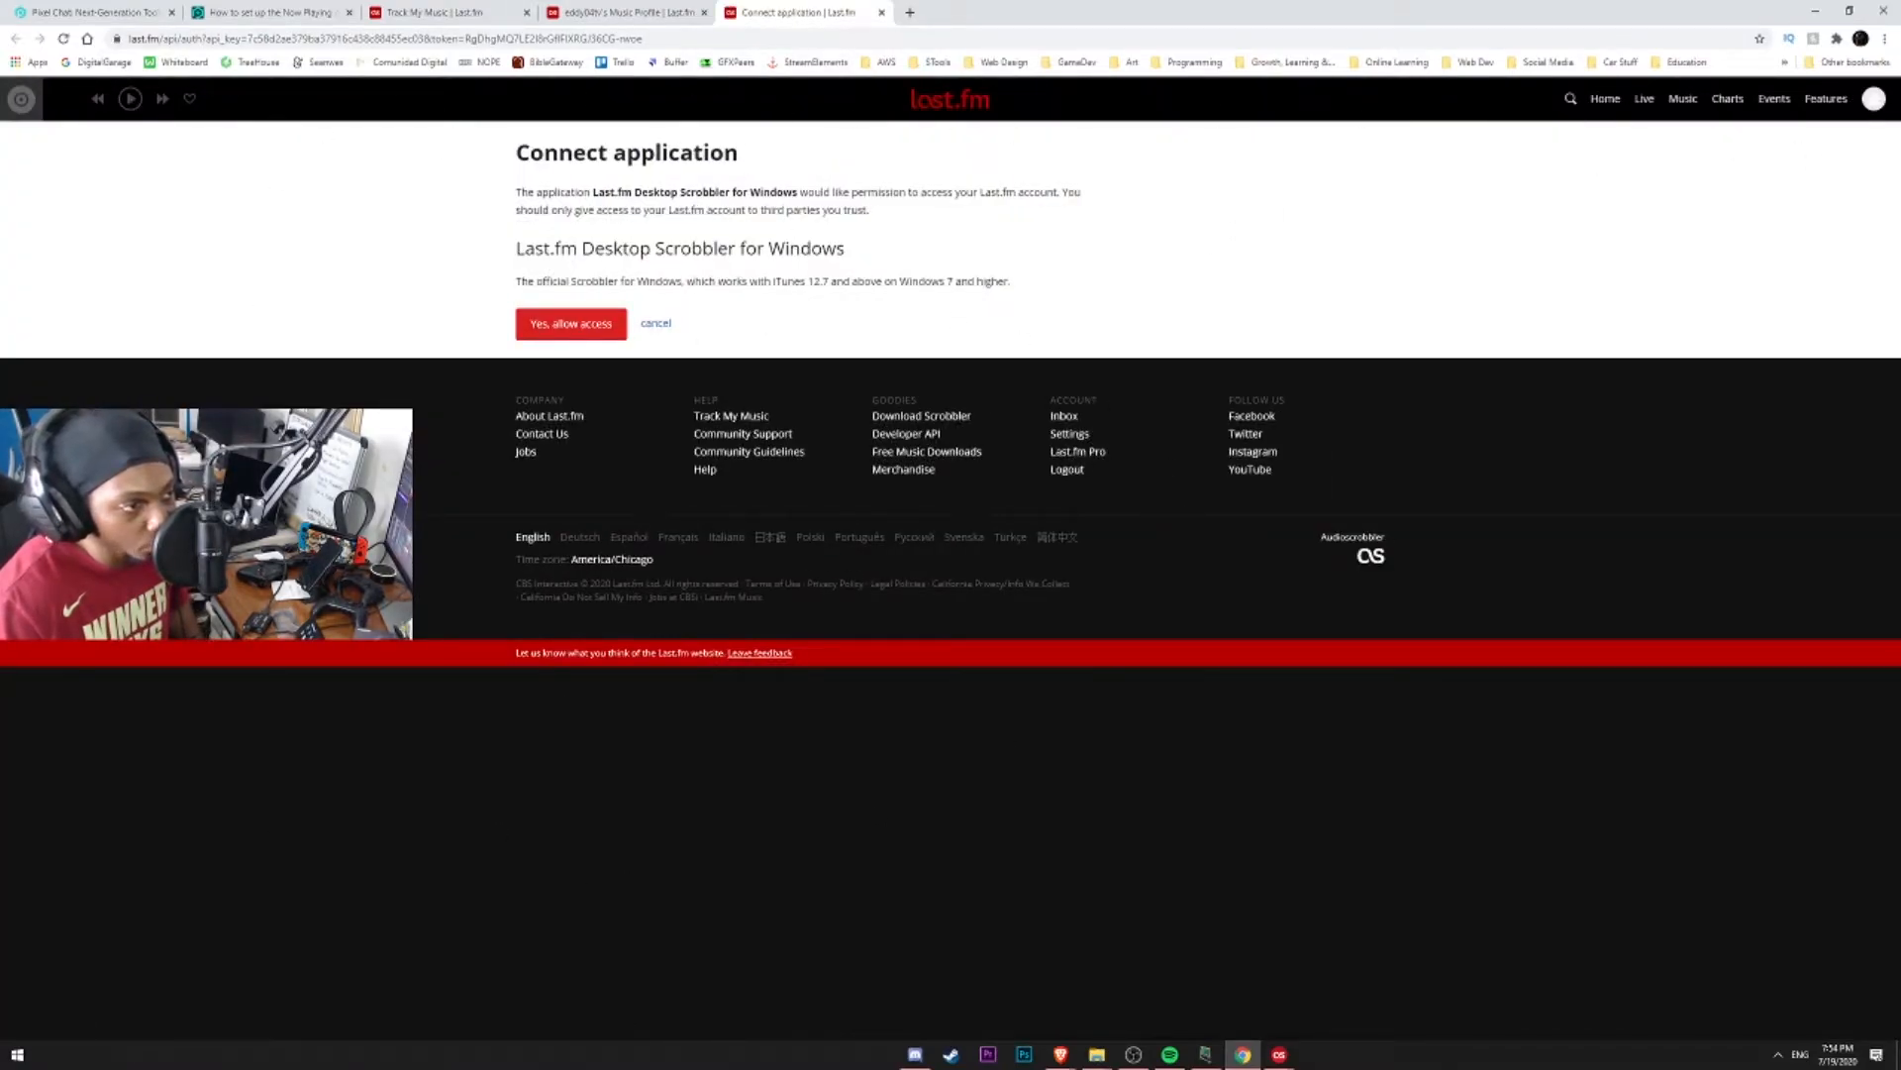
mouse_move(224, 285)
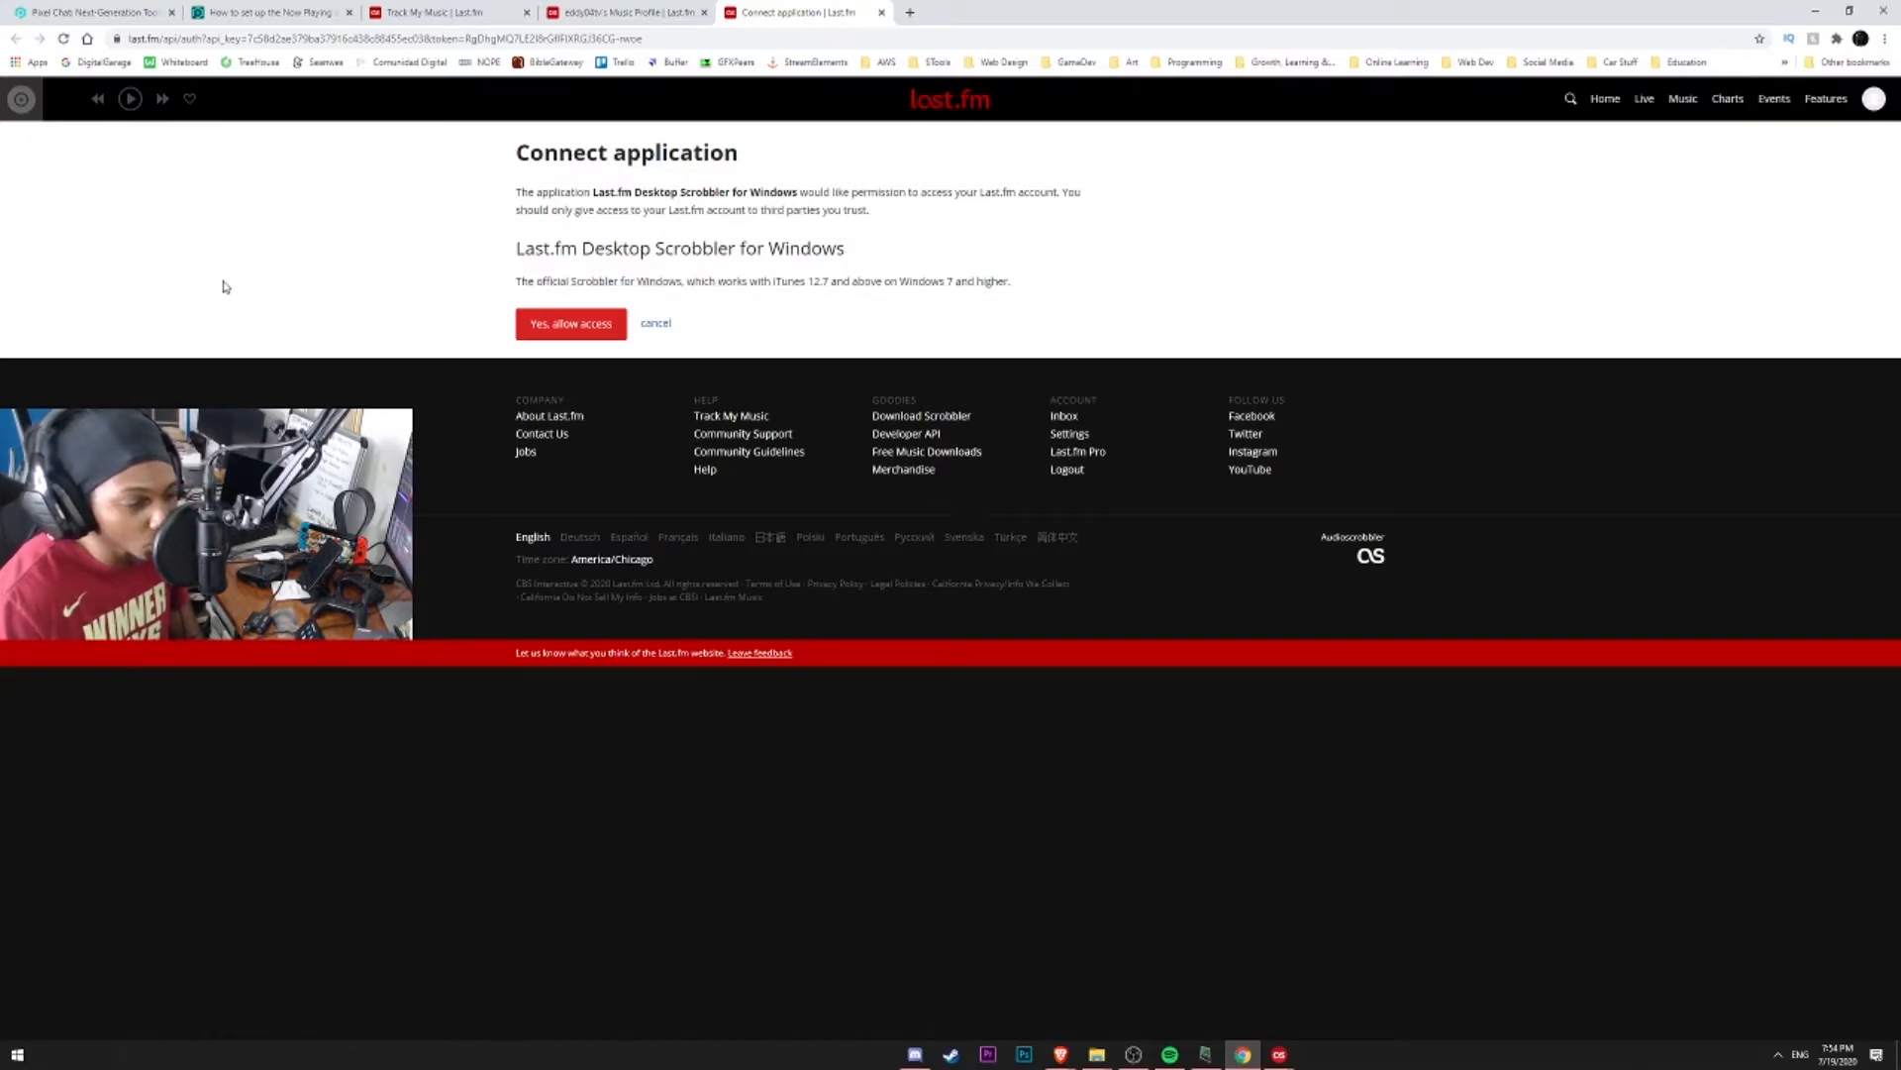
Allow the Desktop Scrobbler access on Last.fm and enable its Windows Media Player plugin.
click(568, 322)
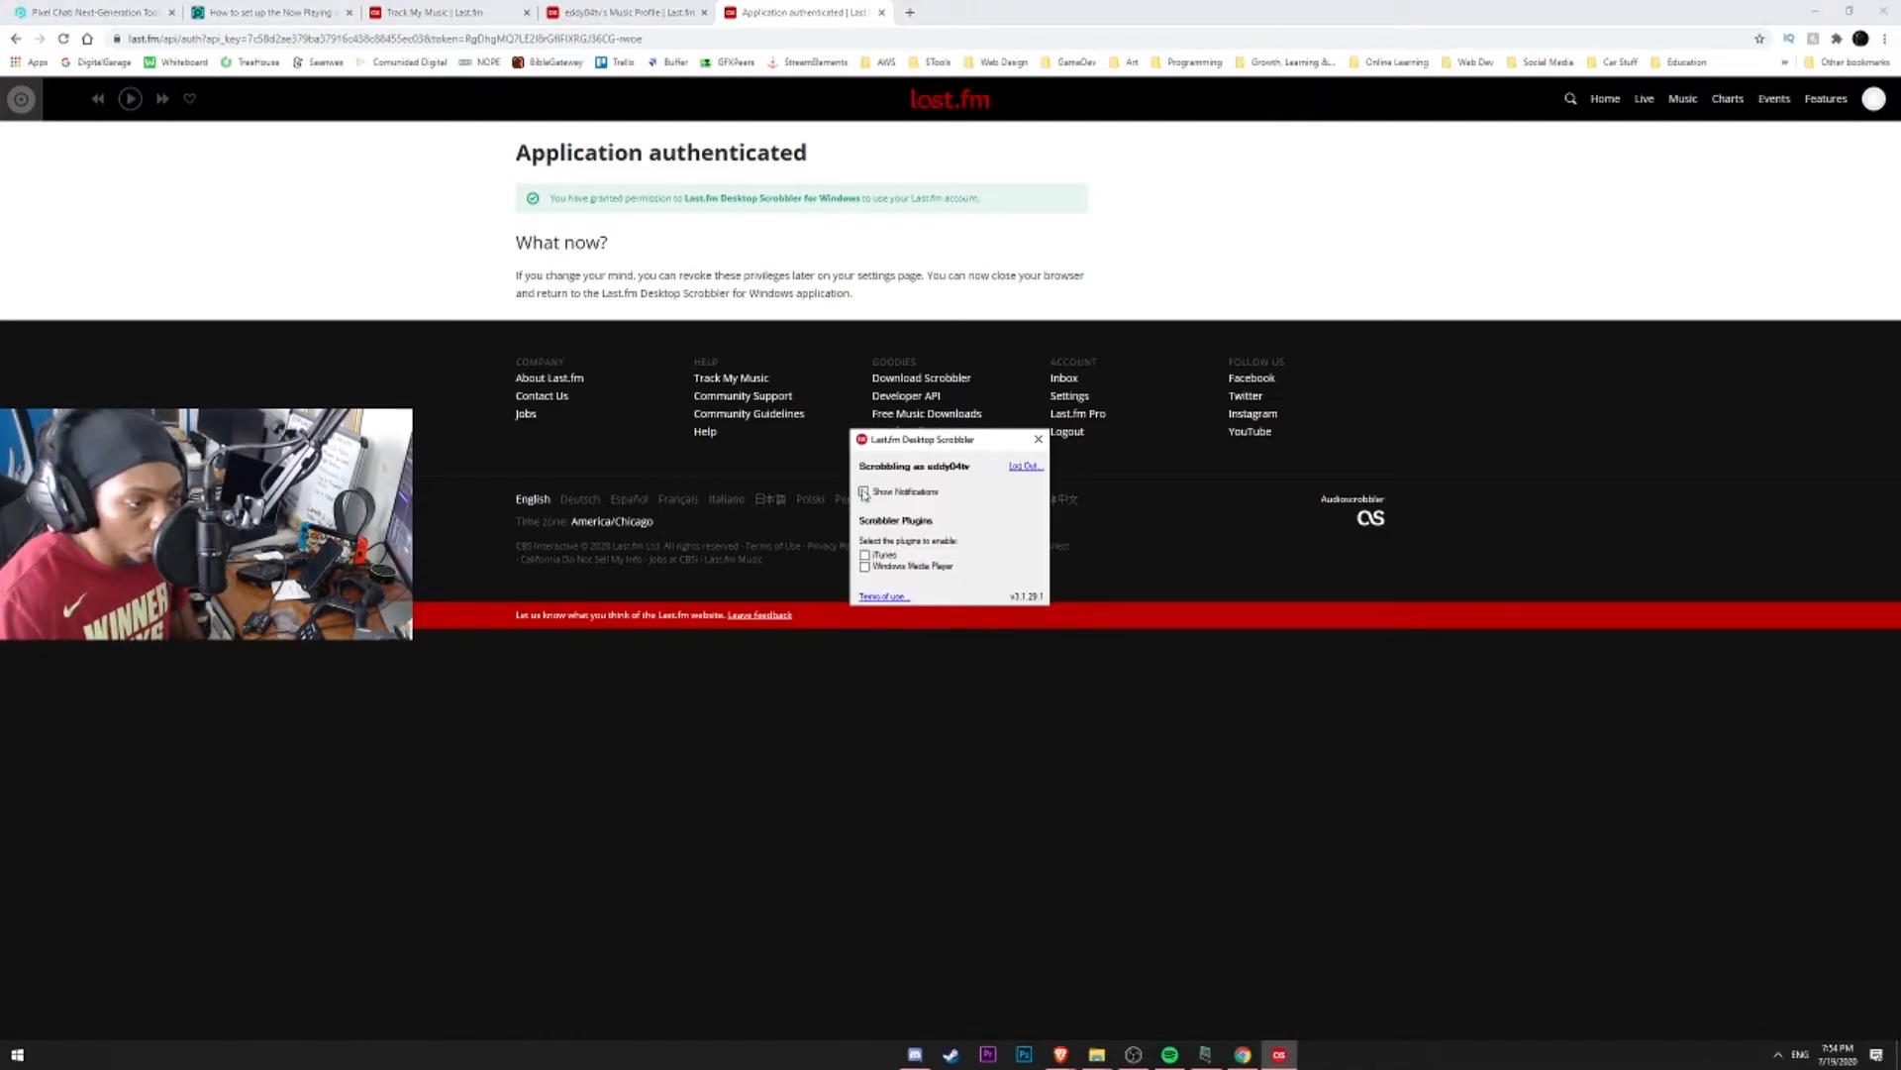
click(864, 491)
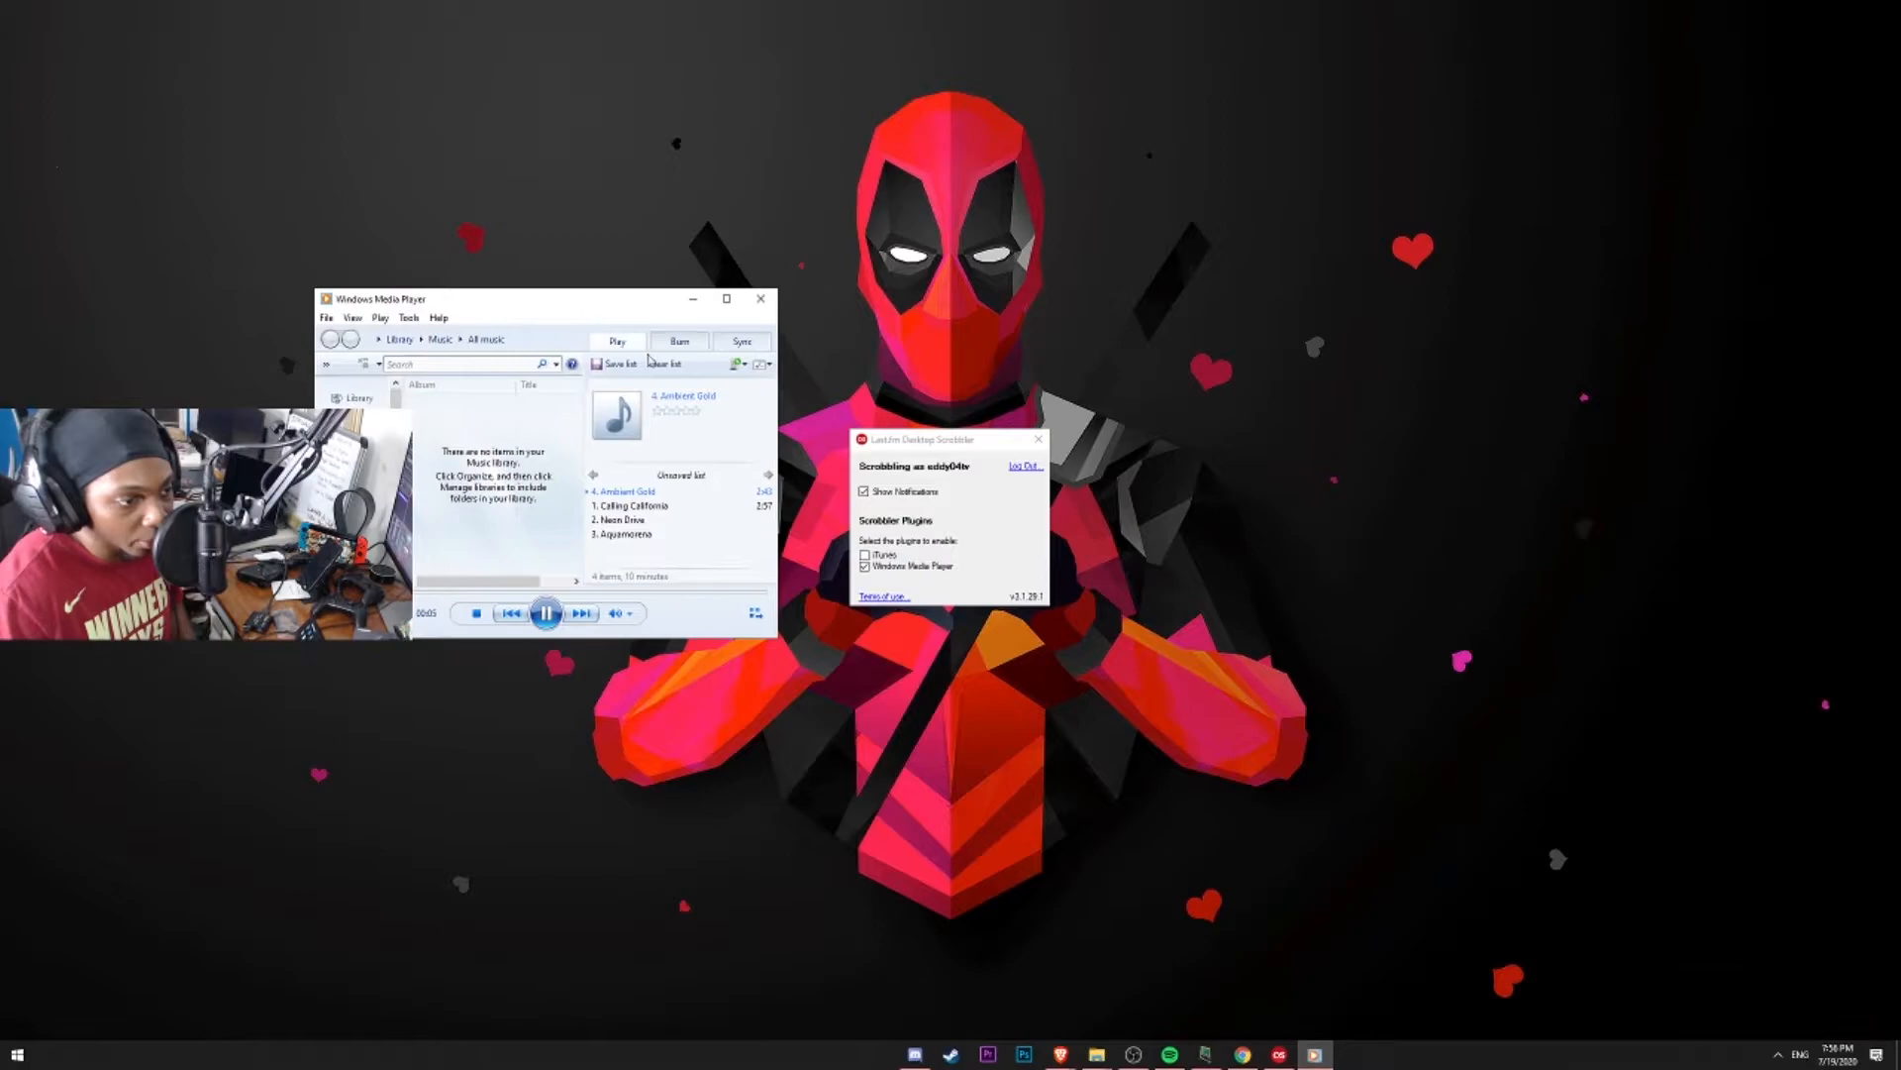
mouse_move(1816, 1040)
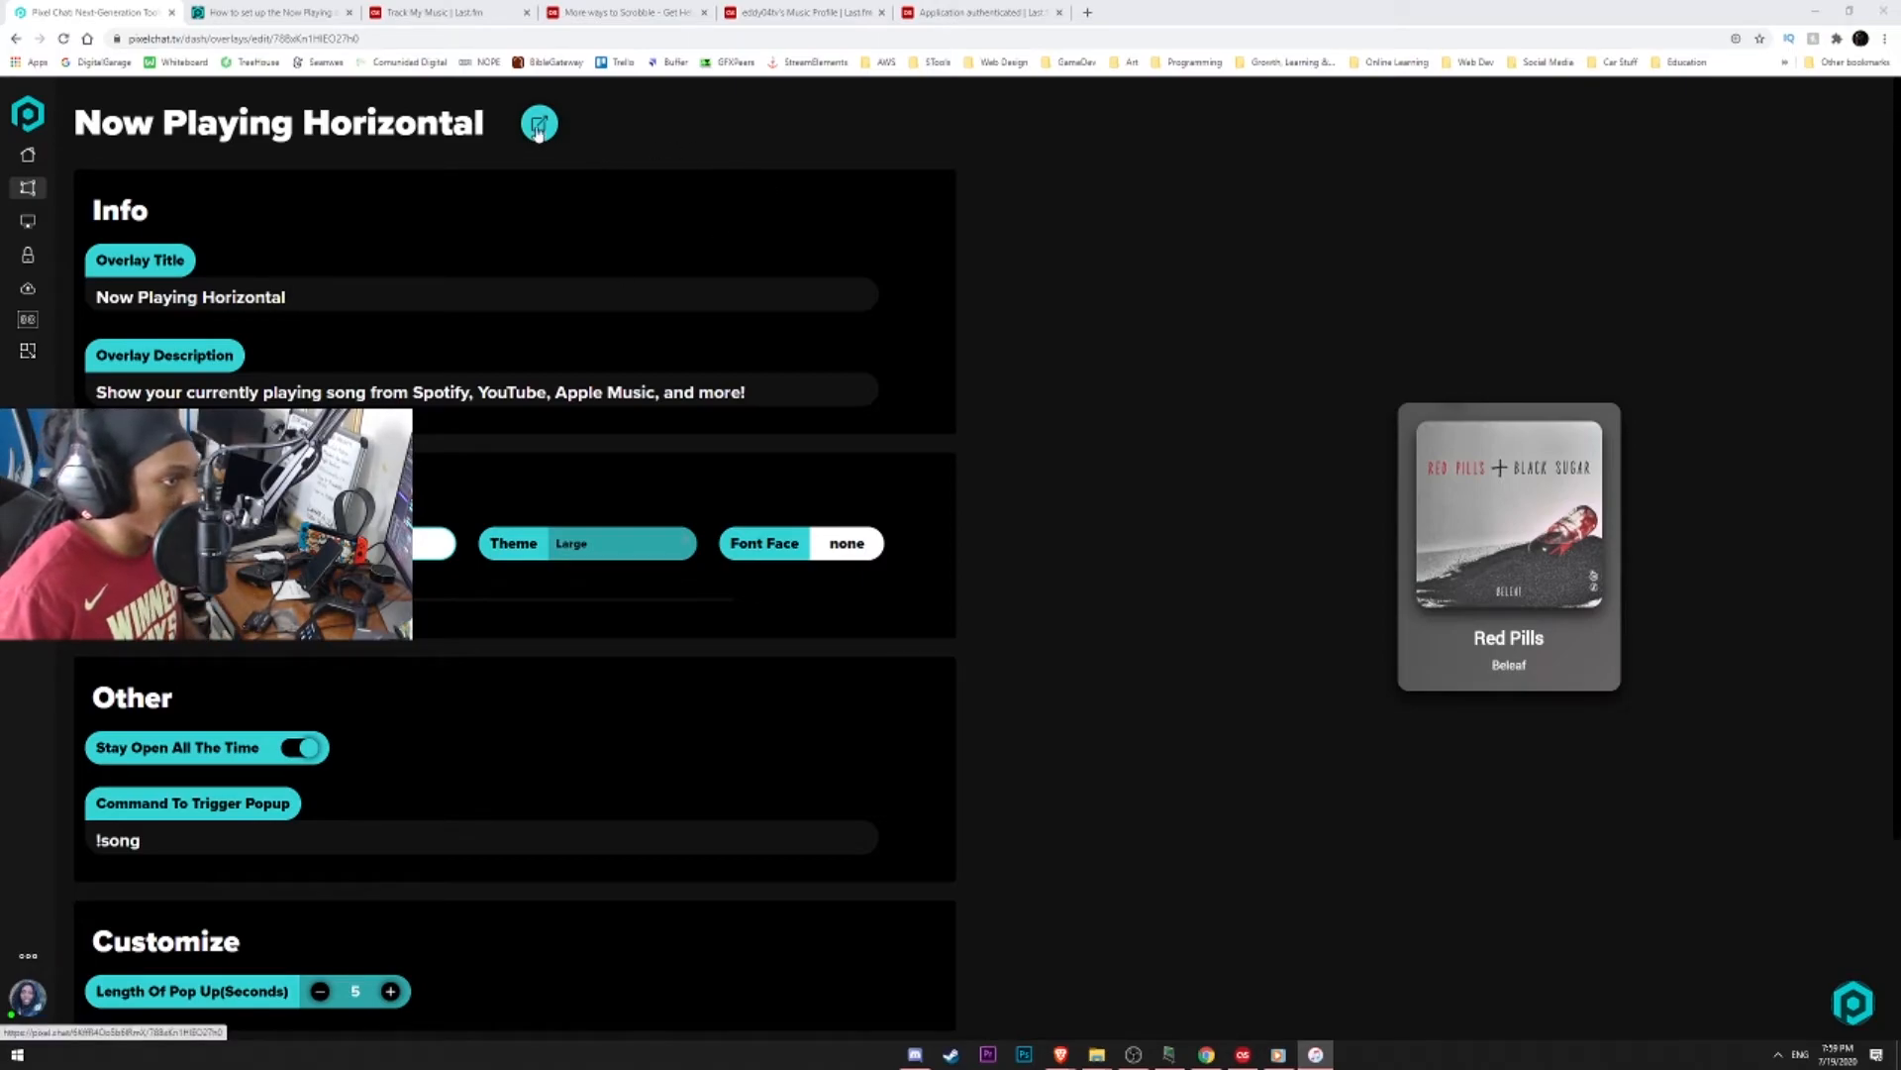
Launch the Now Playing Horizontal overlay's live page, showing Right Here by Hyway.
click(539, 123)
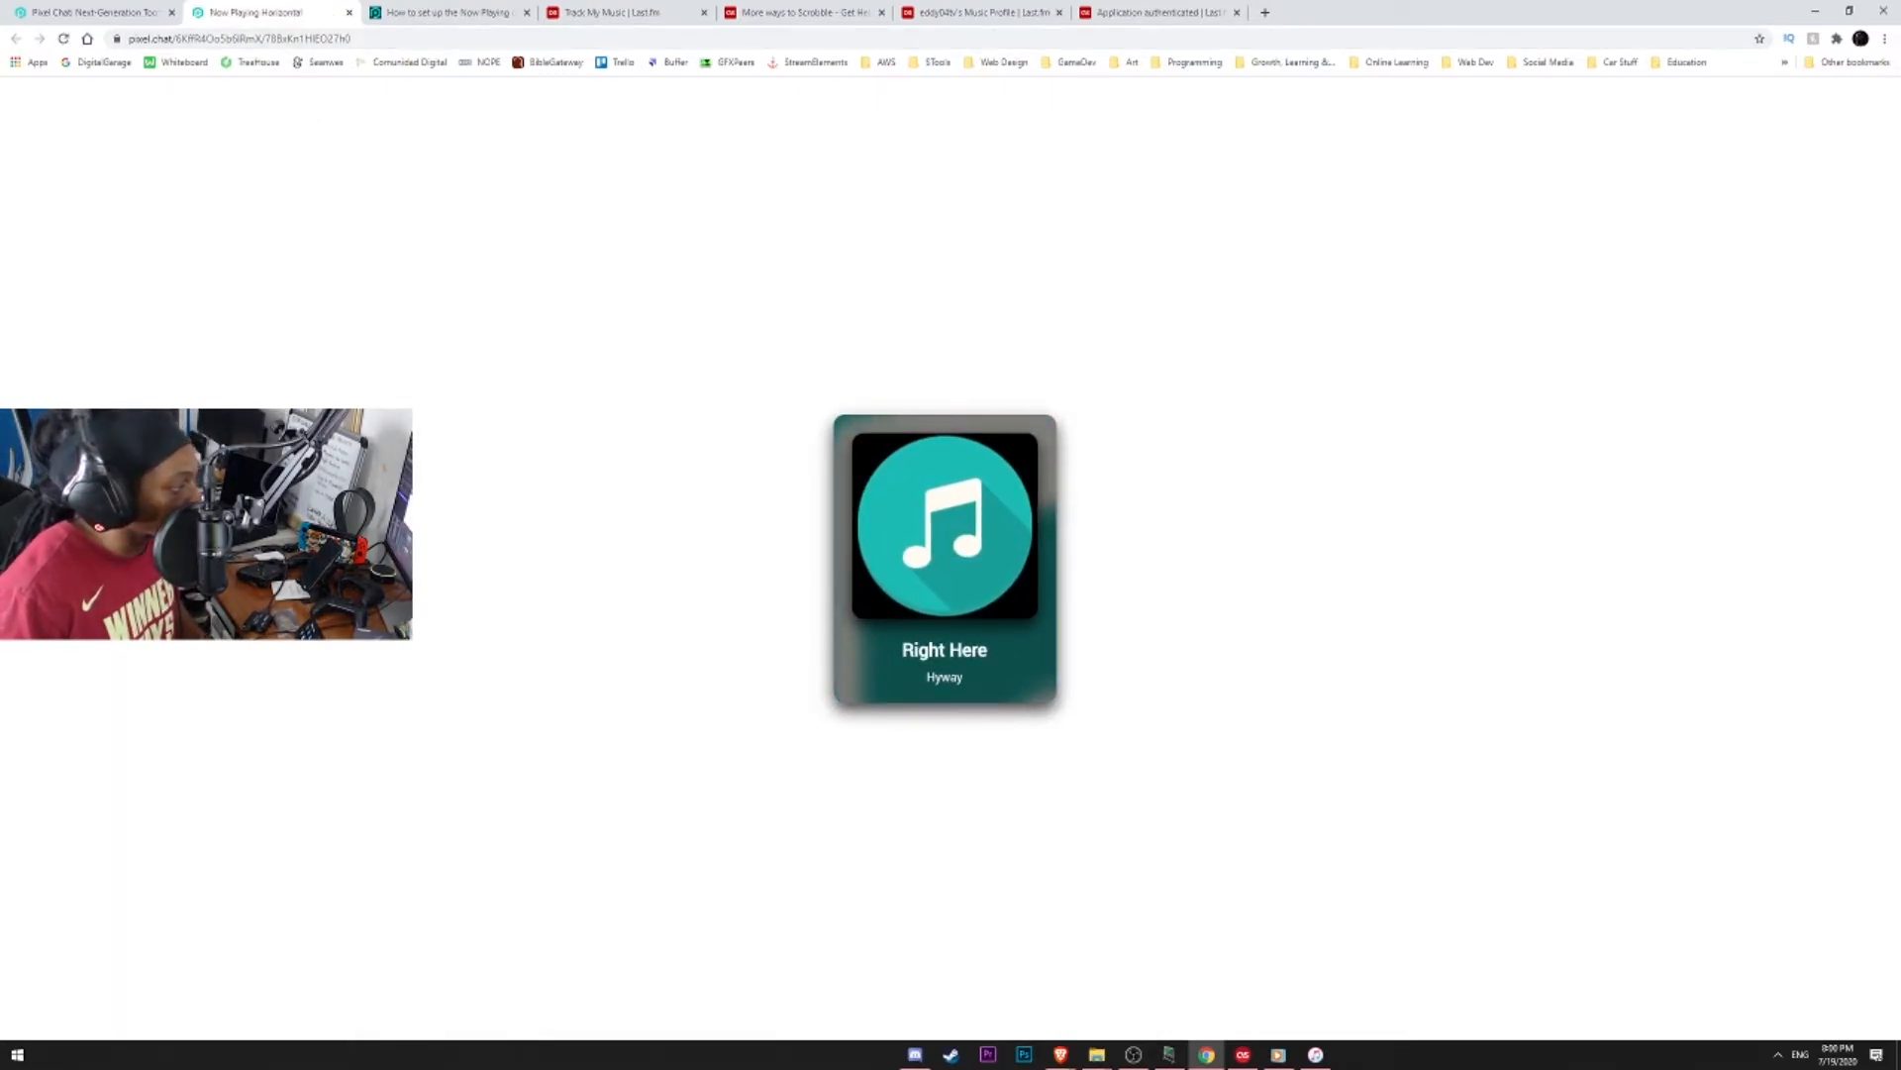
Change the overlay theme from Large to Small, previewing Pixel Sunrise as a horizontal card.
click(230, 37)
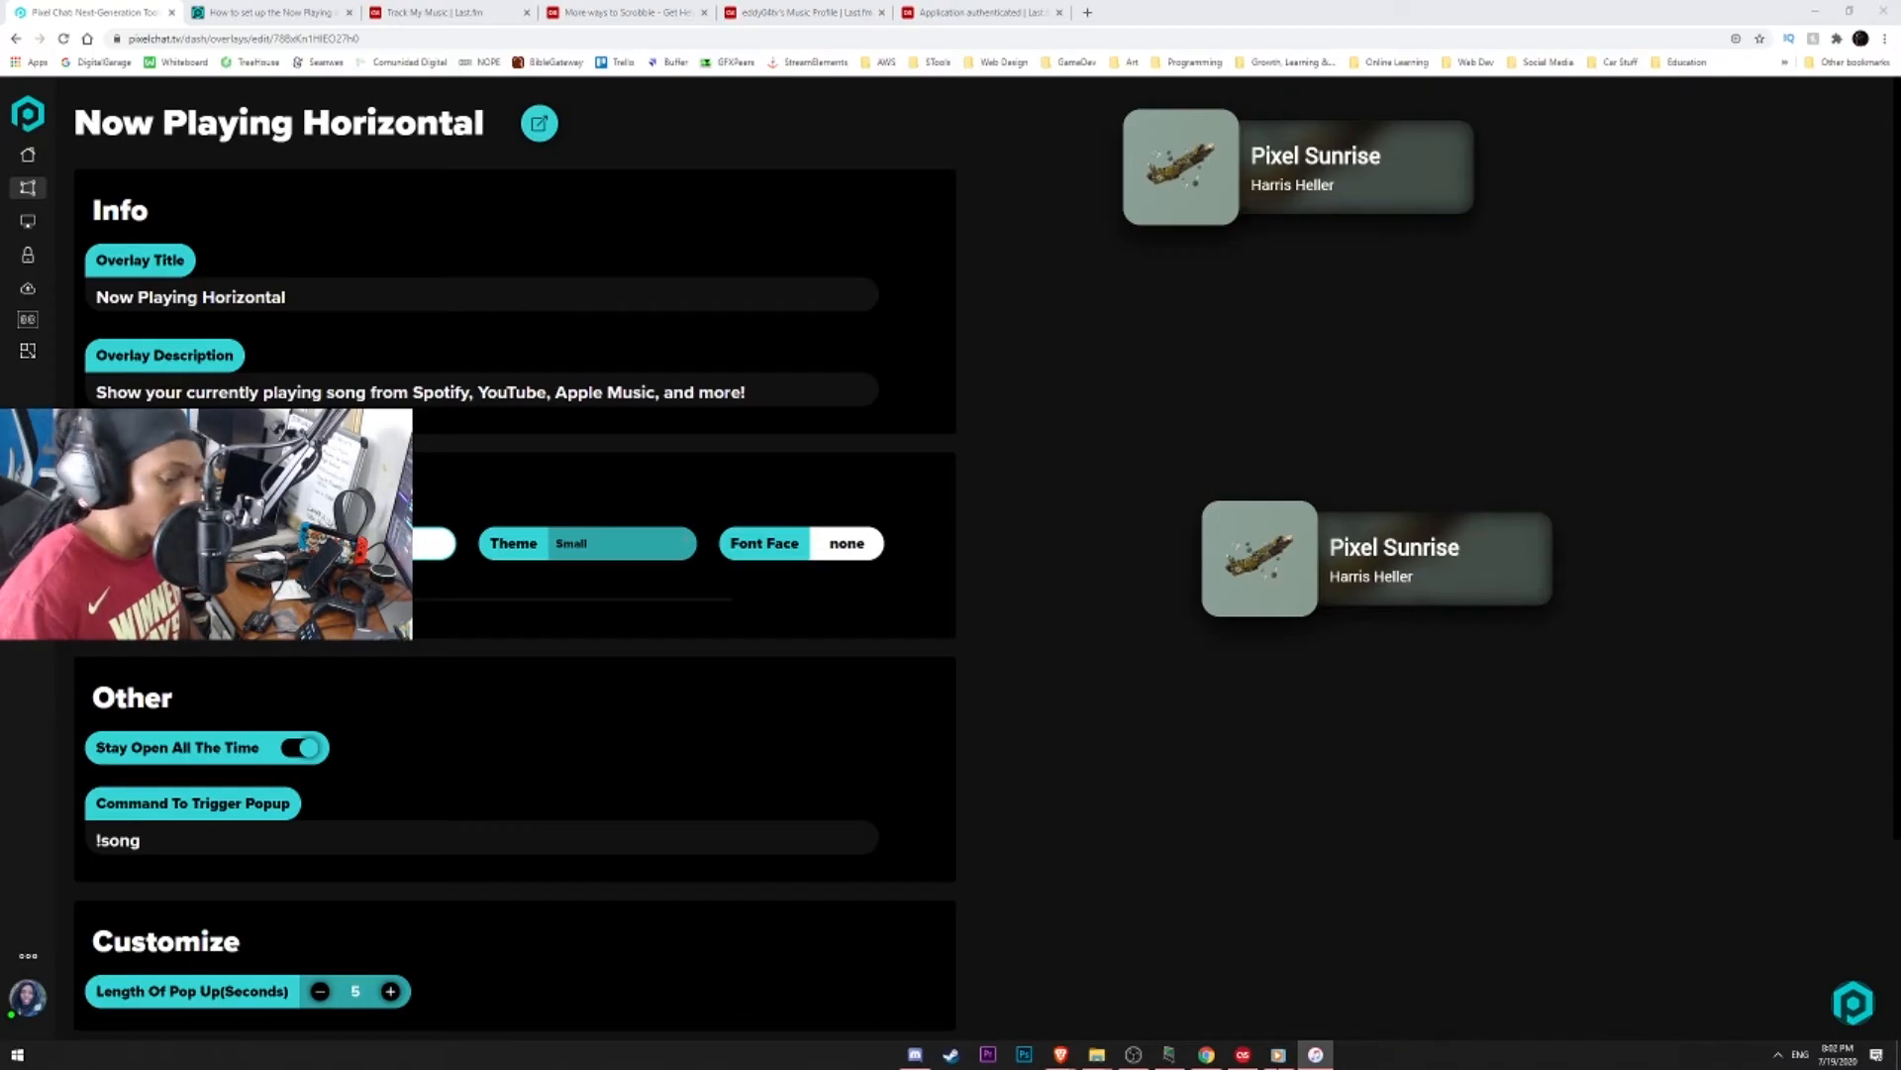
View Last.fm's Applications settings listing Spotify Scrobbling and the Desktop Scrobbler for Windows.
click(268, 12)
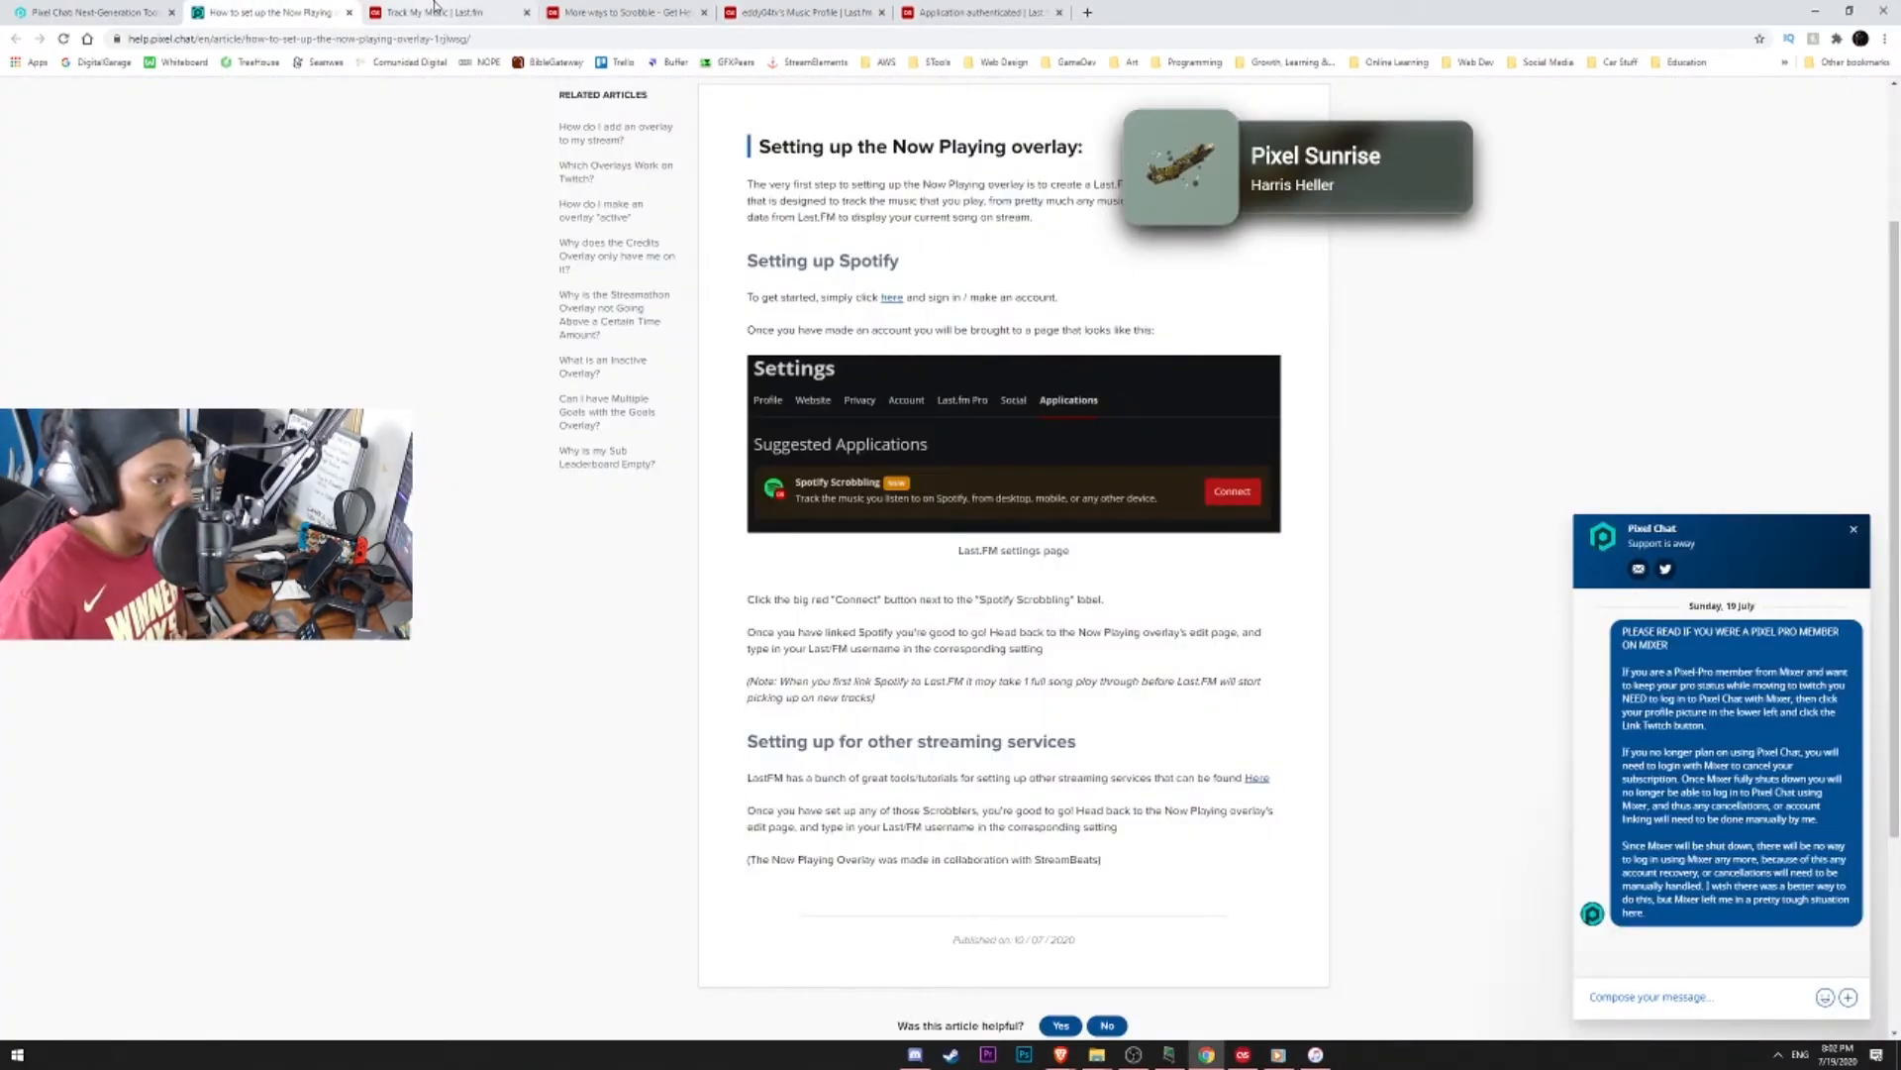
click(624, 12)
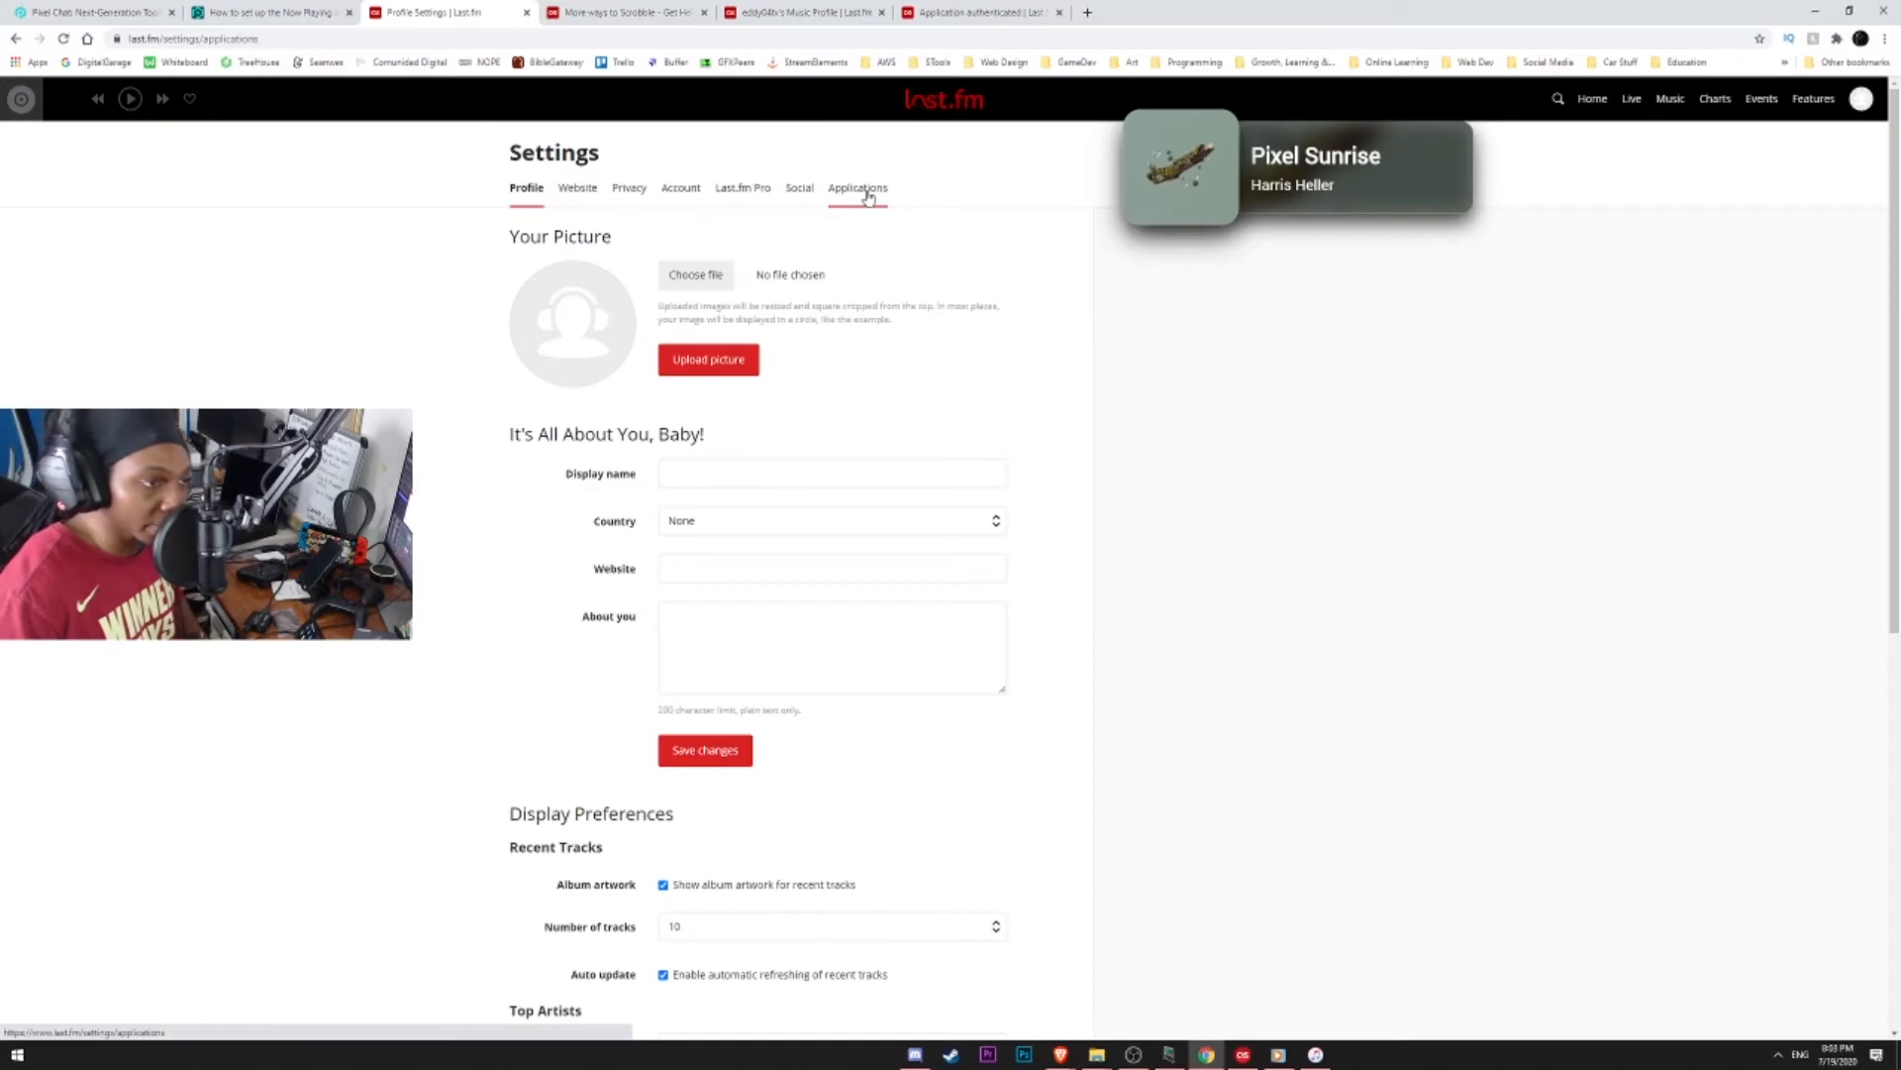
click(858, 188)
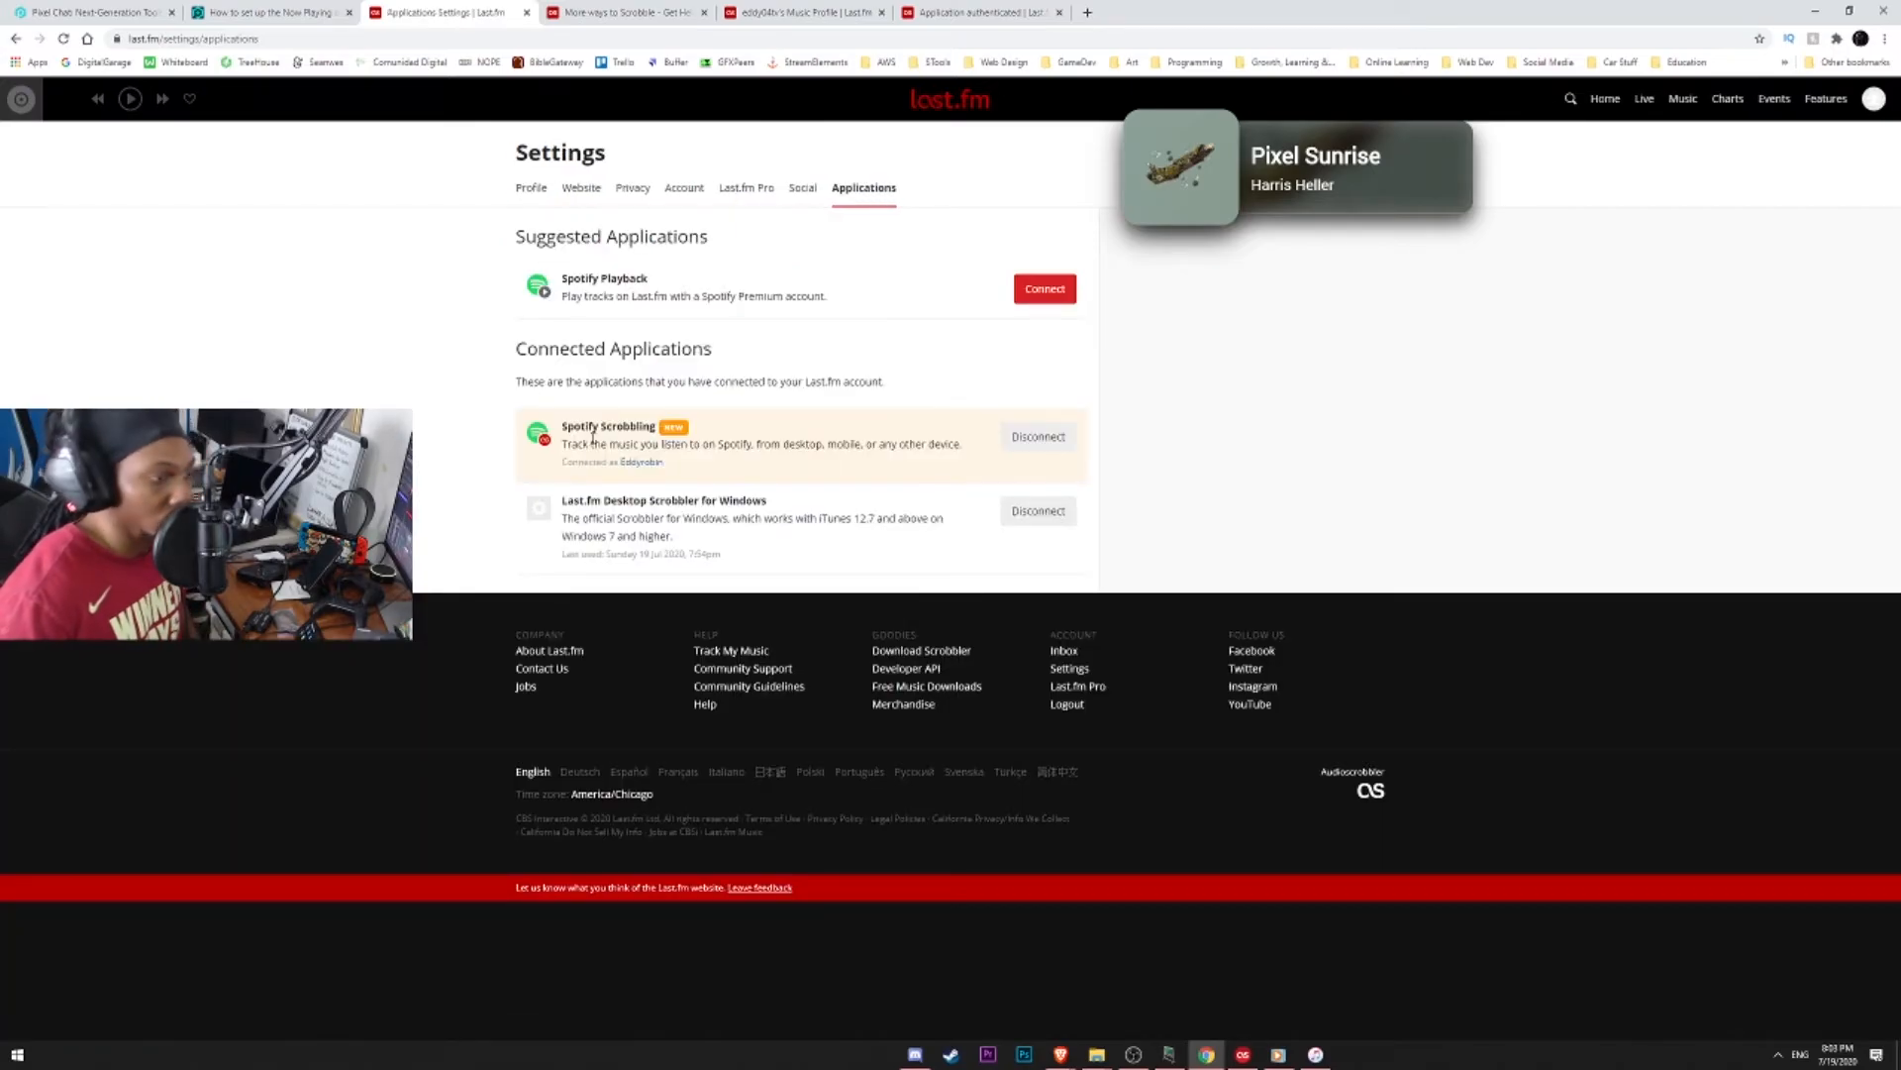
mouse_move(992, 299)
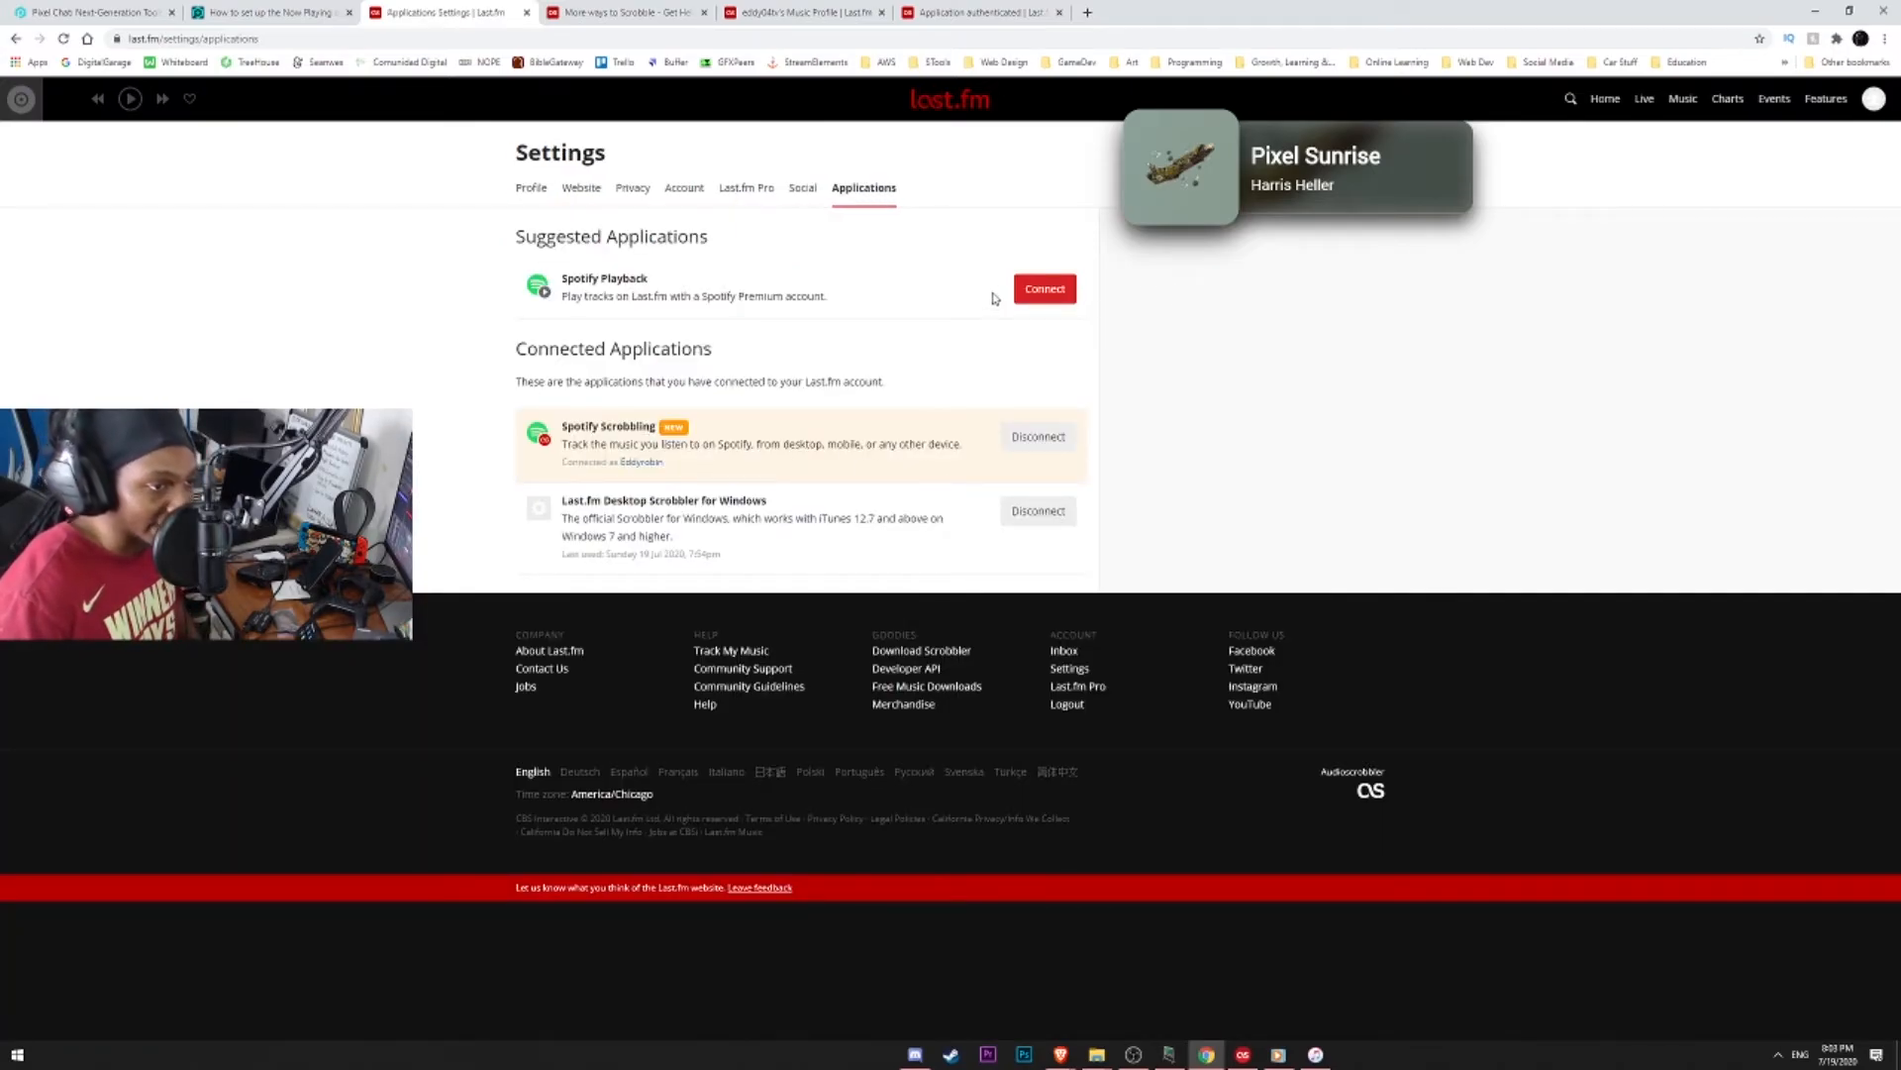